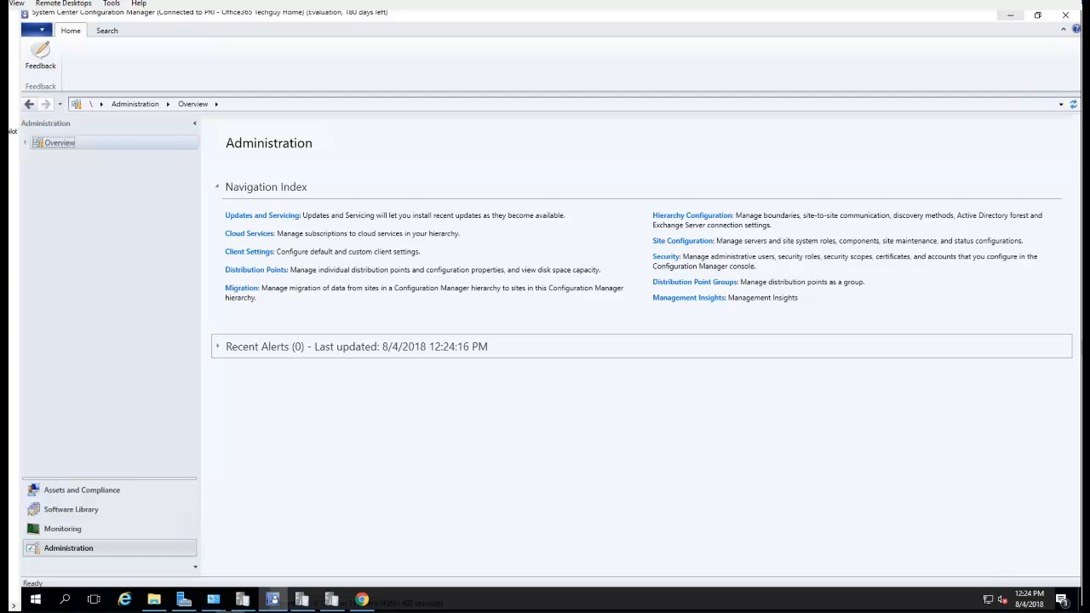
{"action": "mouse_move", "coordinate": [695, 477]}
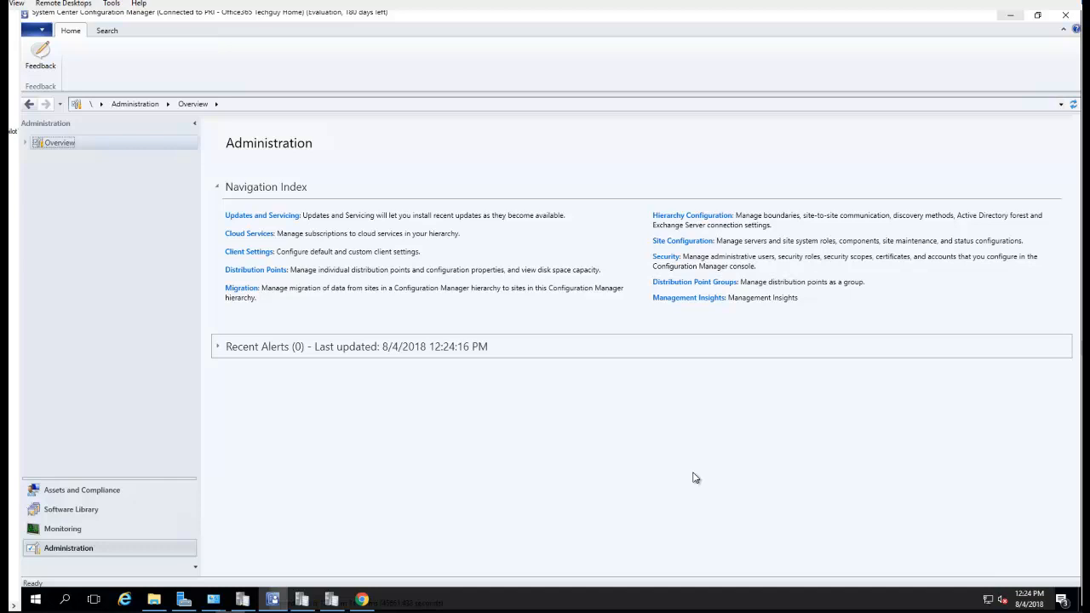
{"action": "mouse_move", "coordinate": [664, 461]}
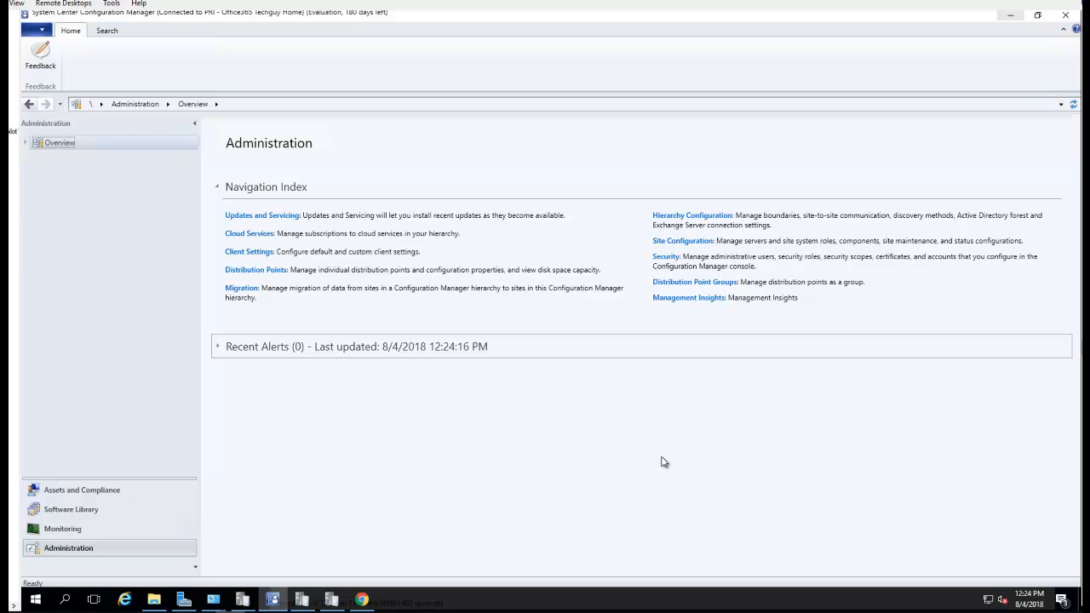
{"action": "mouse_move", "coordinate": [560, 491]}
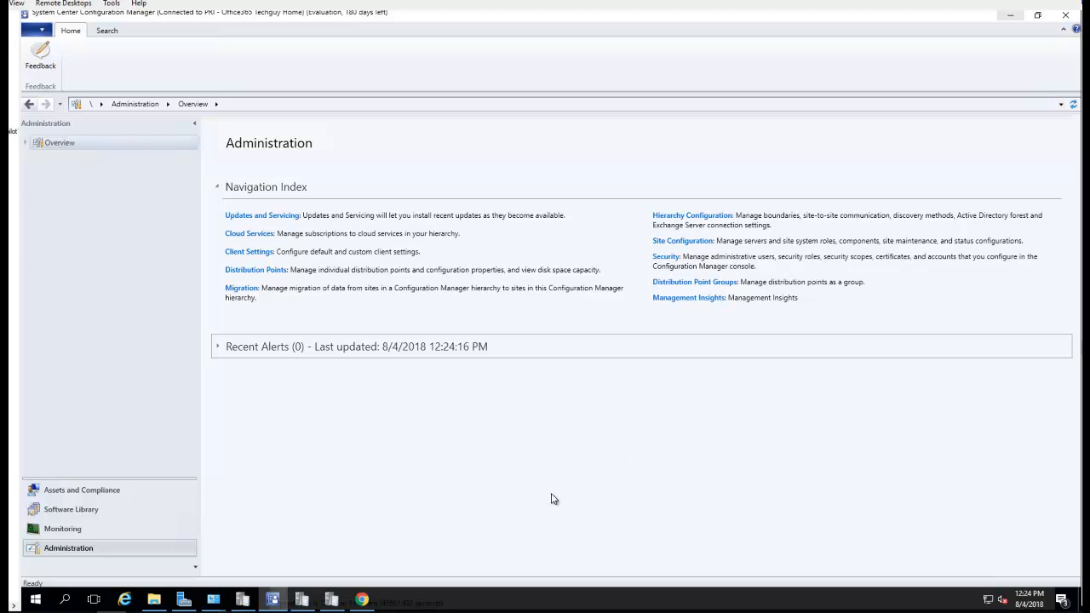
{"action": "mouse_move", "coordinate": [96, 239]}
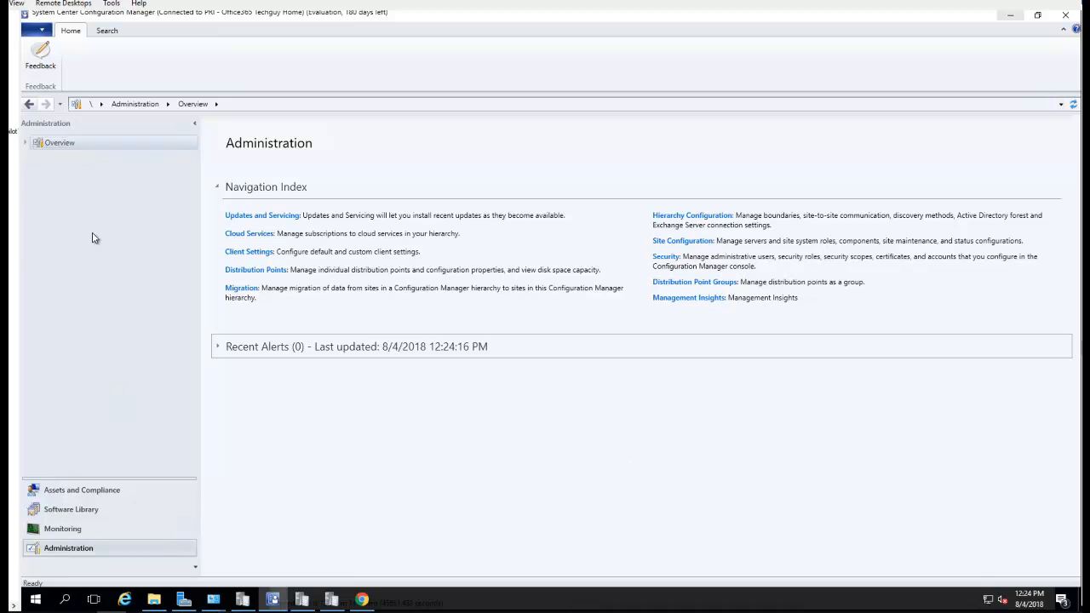
{"action": "mouse_move", "coordinate": [187, 429]}
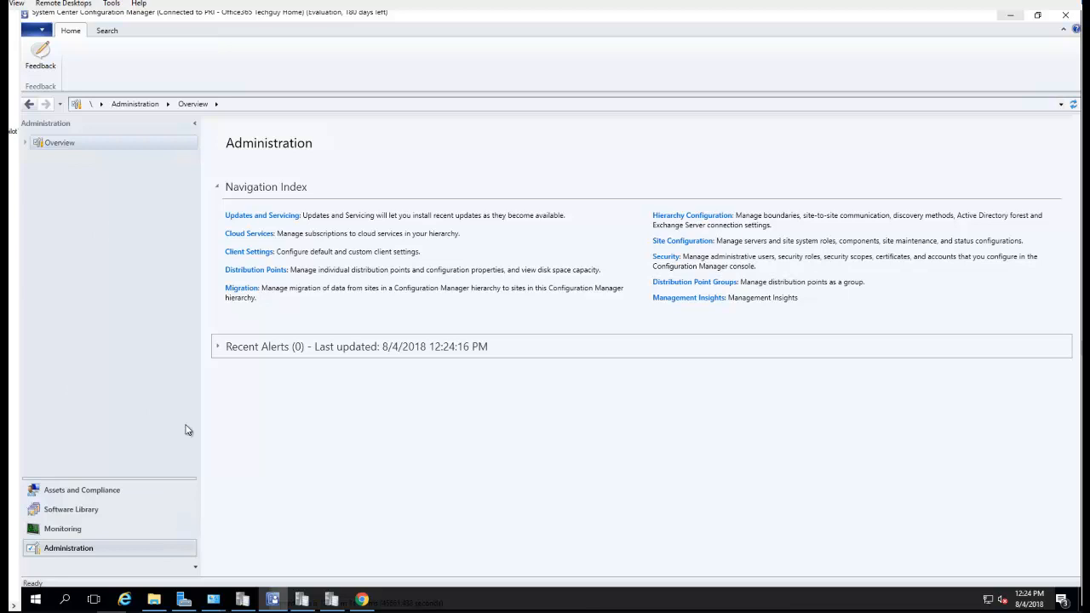
{"action": "mouse_move", "coordinate": [72, 510]}
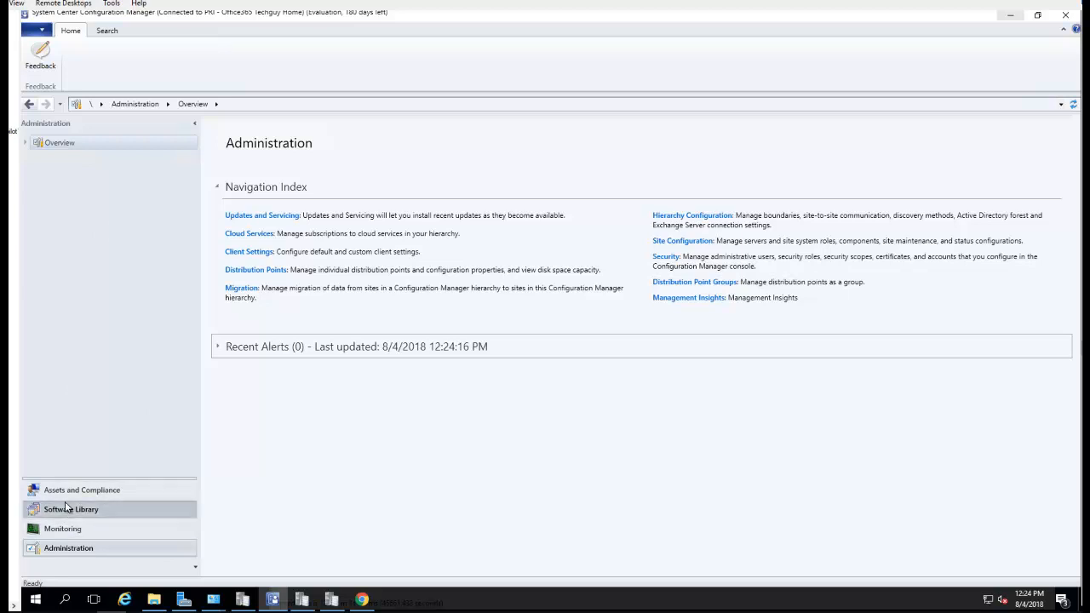
- Navigate the Administration workspace tree to the Client Settings node and bring up its actions
{"action": "left_click", "coordinate": [68, 548]}
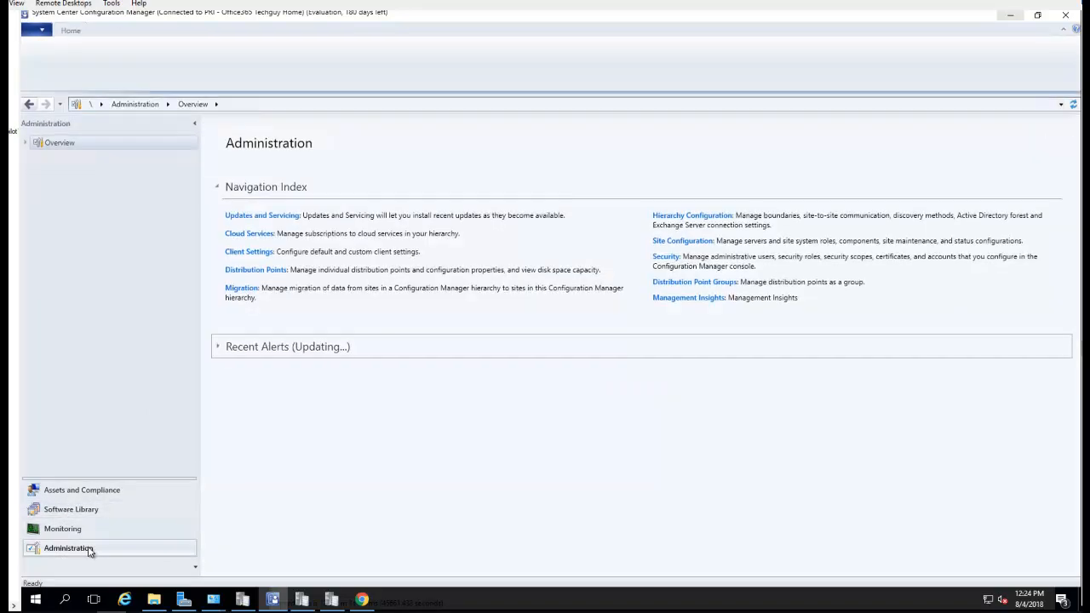
{"action": "left_click", "coordinate": [68, 549]}
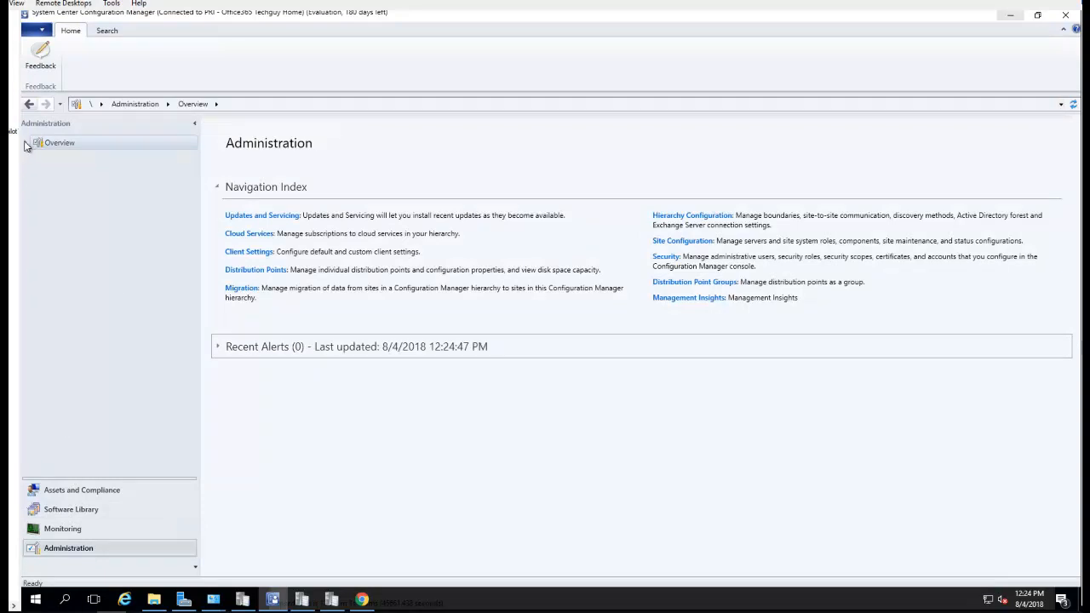
{"action": "left_click", "coordinate": [25, 143]}
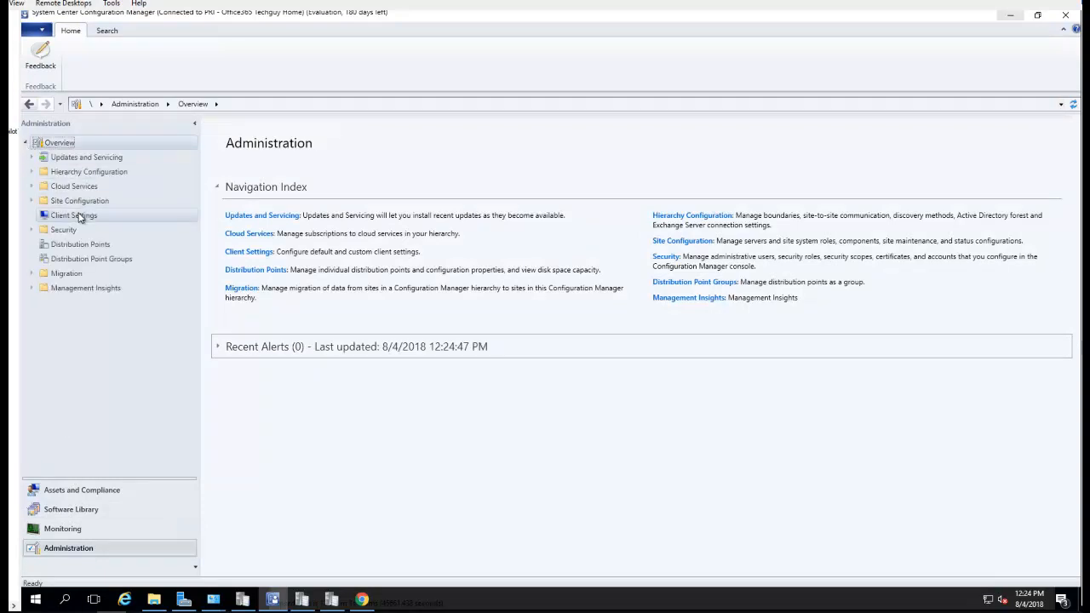
{"action": "left_click", "coordinate": [74, 215]}
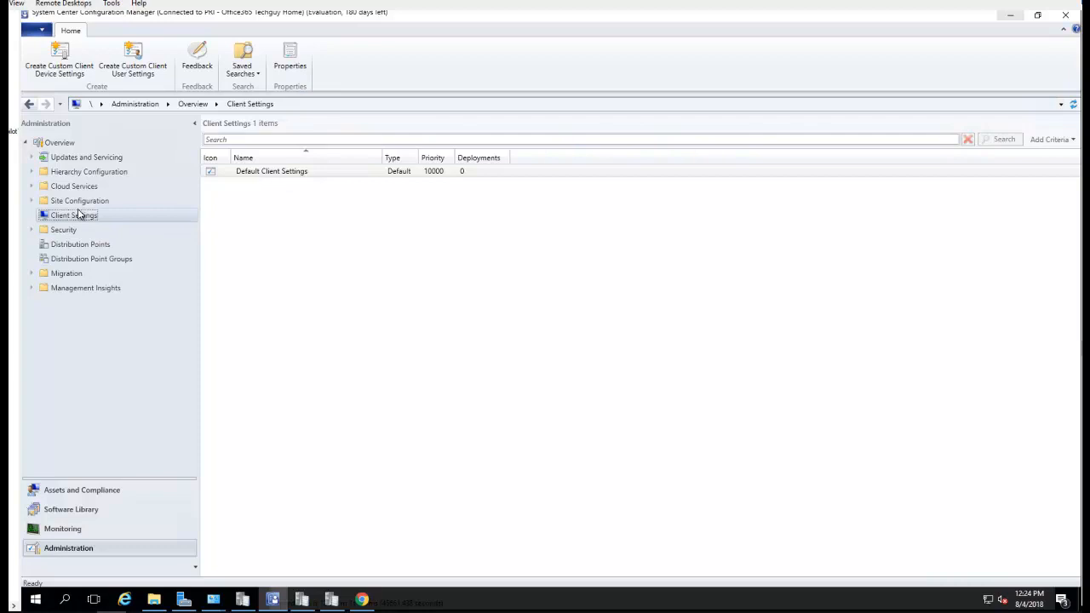
{"action": "right_click", "coordinate": [73, 215]}
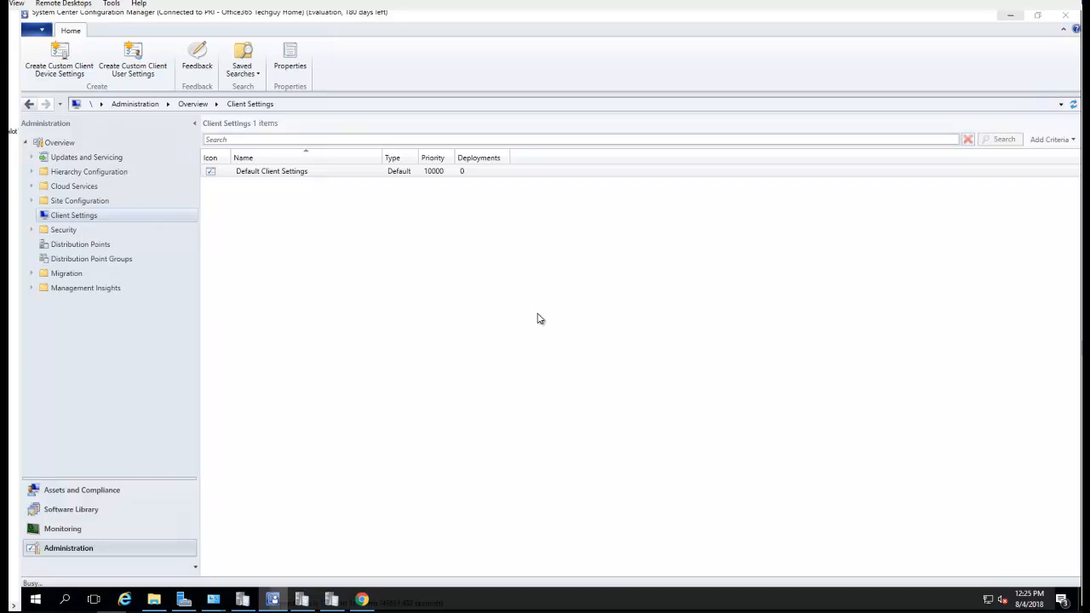
- Start a custom client device settings item named 'My lab Client settings'
{"action": "left_click", "coordinate": [58, 59]}
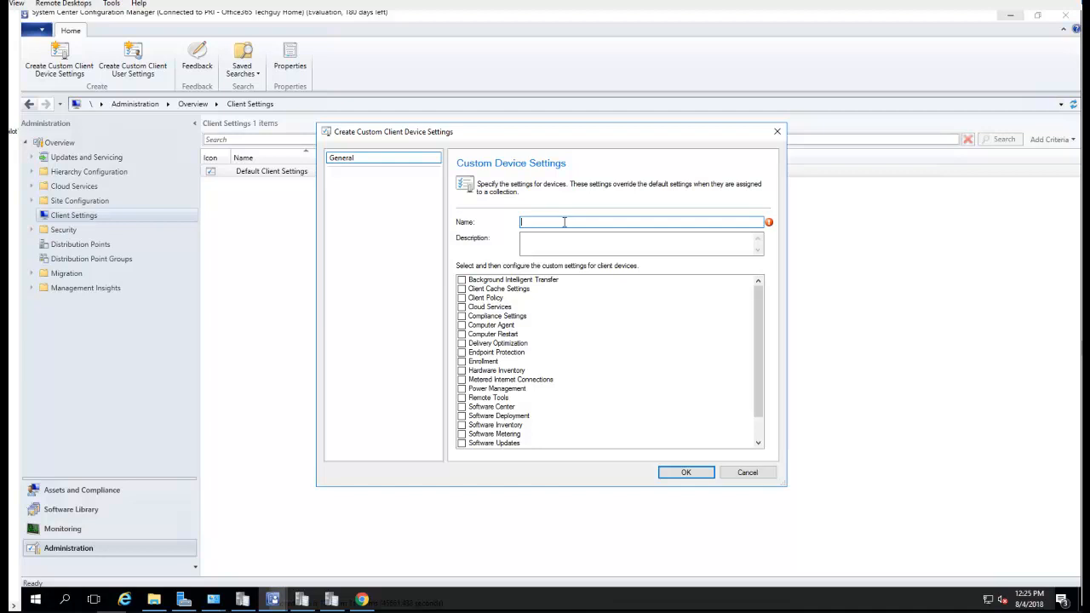
{"action": "type", "text": "My"}
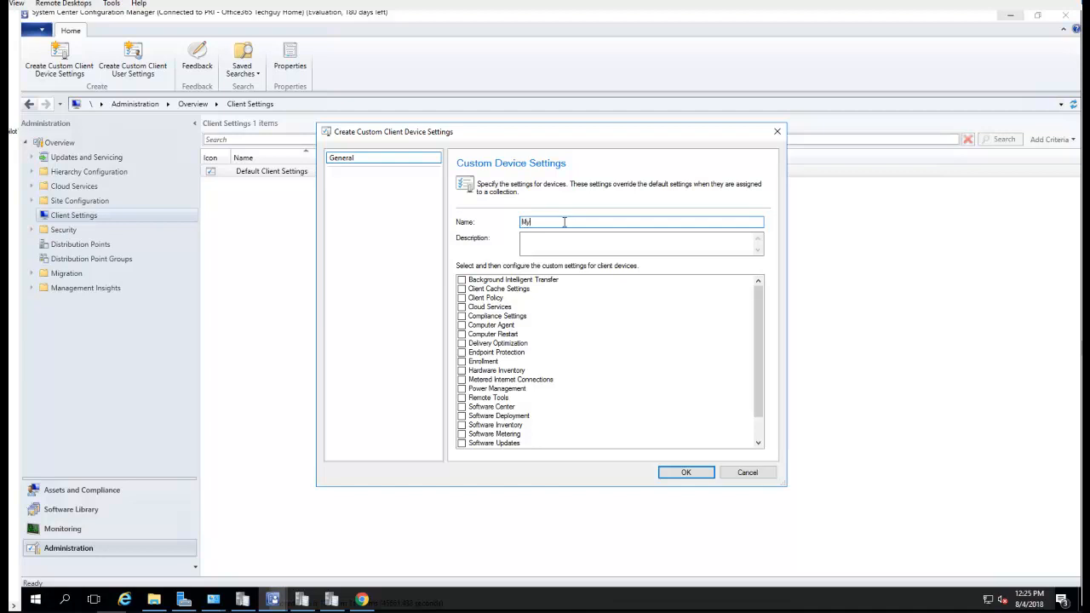
{"action": "type", "text": "lab"}
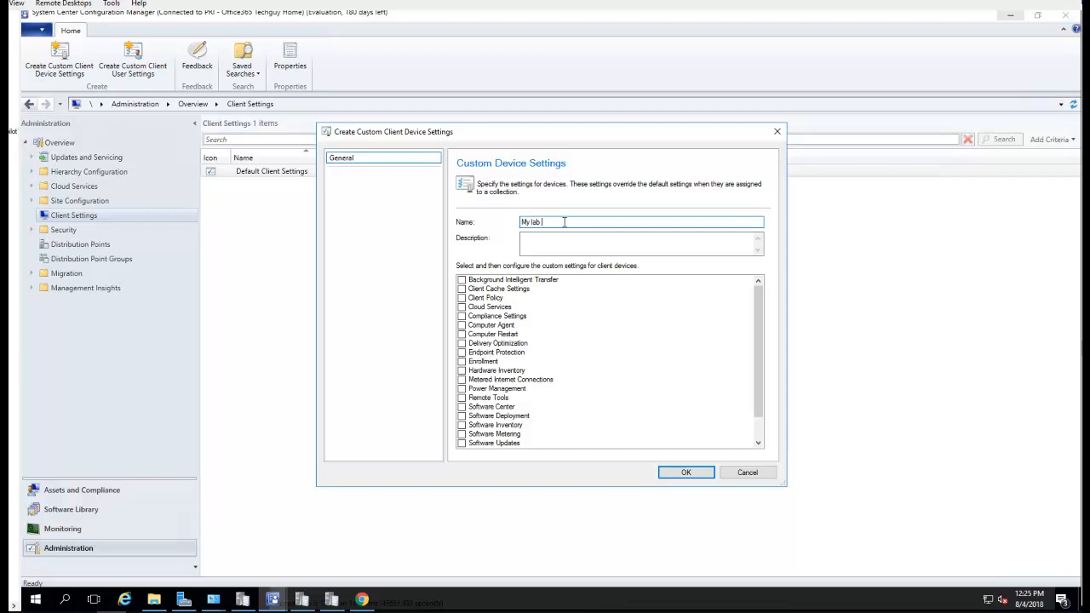
{"action": "type", "text": "Client"}
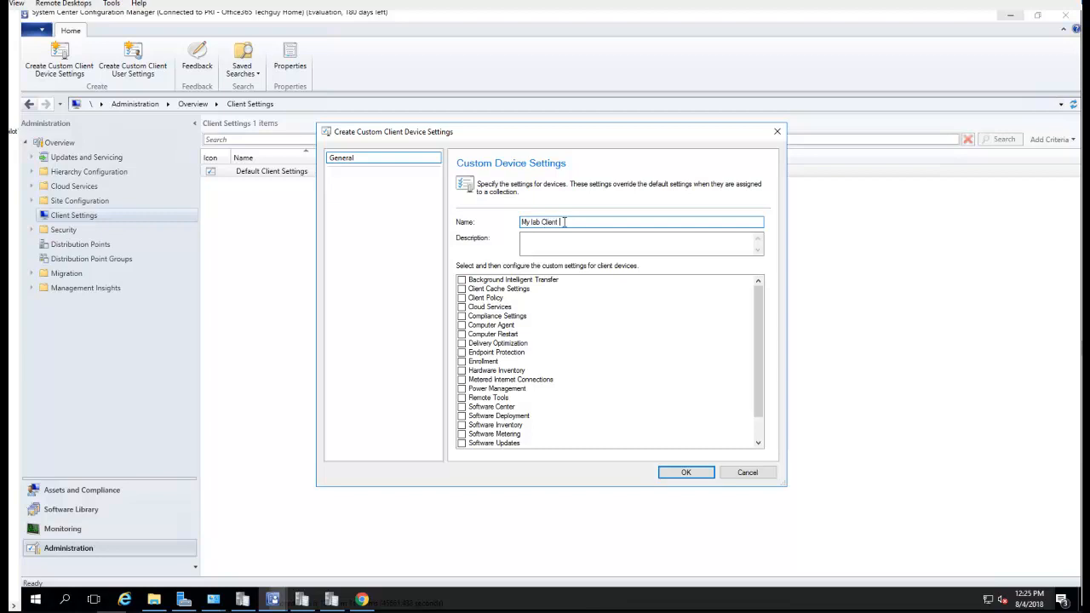
{"action": "type", "text": "settings"}
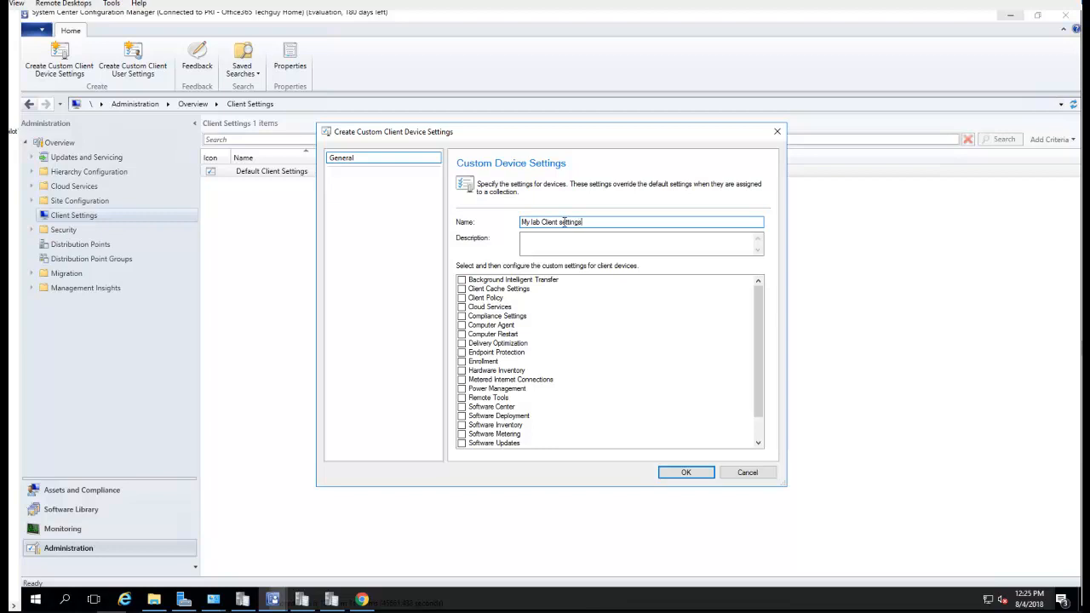
{"action": "mouse_move", "coordinate": [497, 287]}
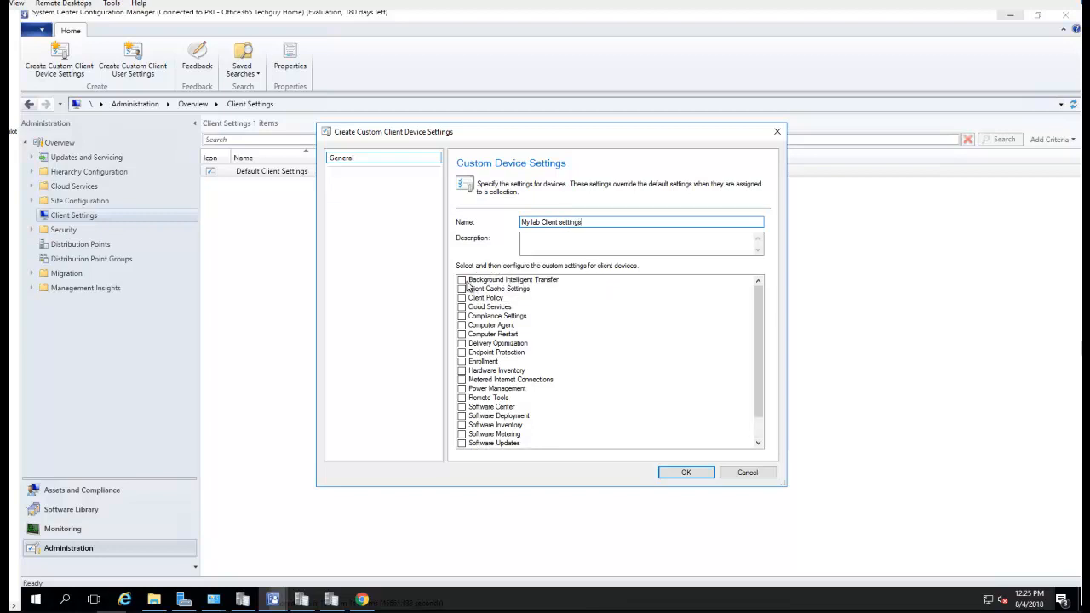
- Enable all setting categories from Background Intelligent Transfer through Windows Analytics and create the setting
{"action": "left_click", "coordinate": [464, 298]}
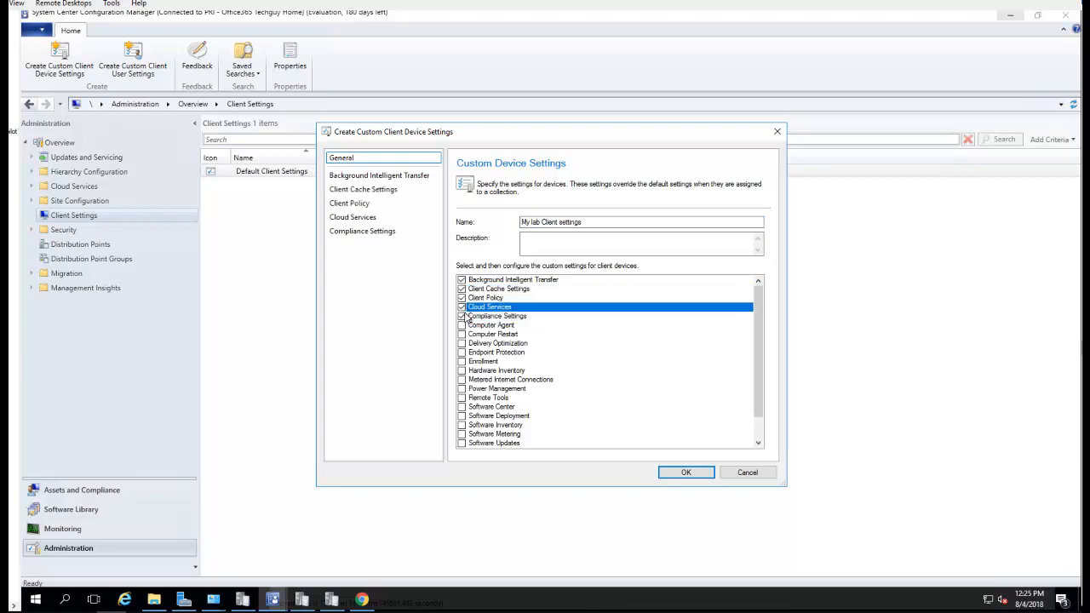
{"action": "left_click", "coordinate": [461, 324]}
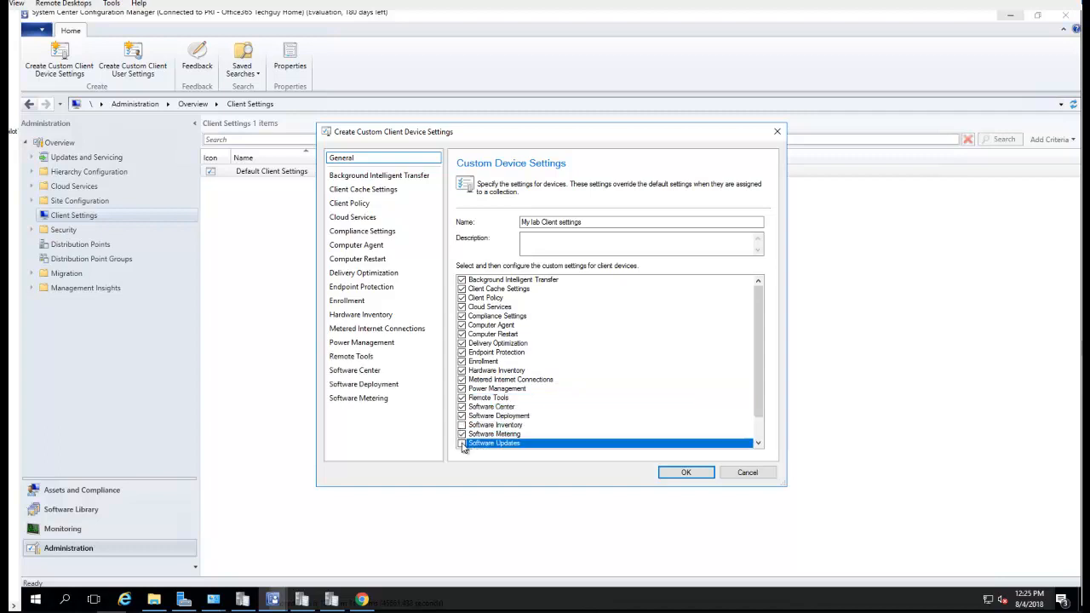
{"action": "scroll", "scroll_direction": "down", "scroll_amount": 3}
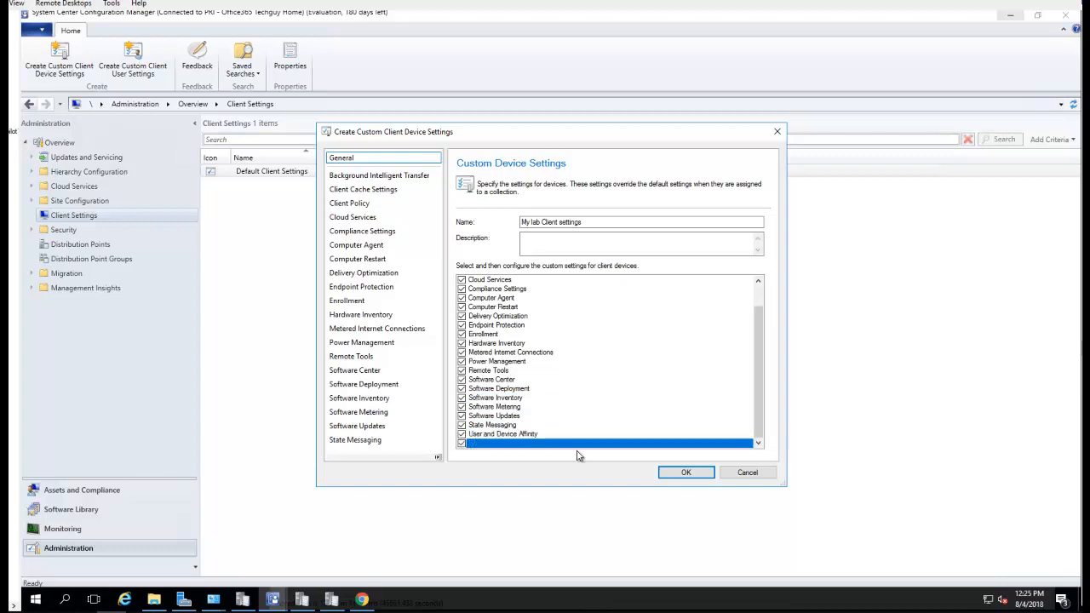
{"action": "left_click", "coordinate": [496, 443]}
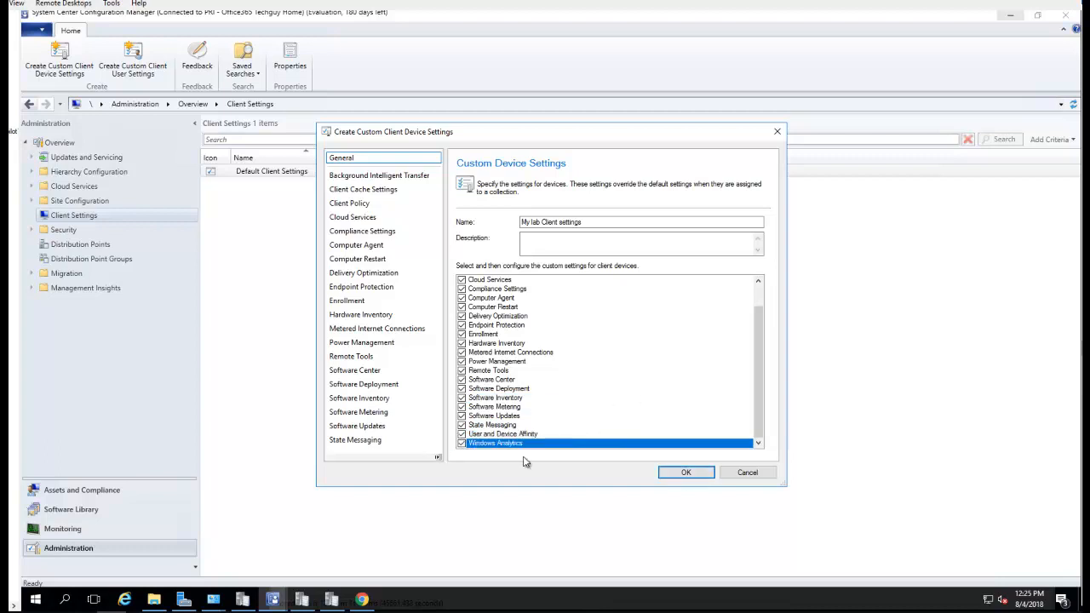
{"action": "left_click", "coordinate": [684, 472]}
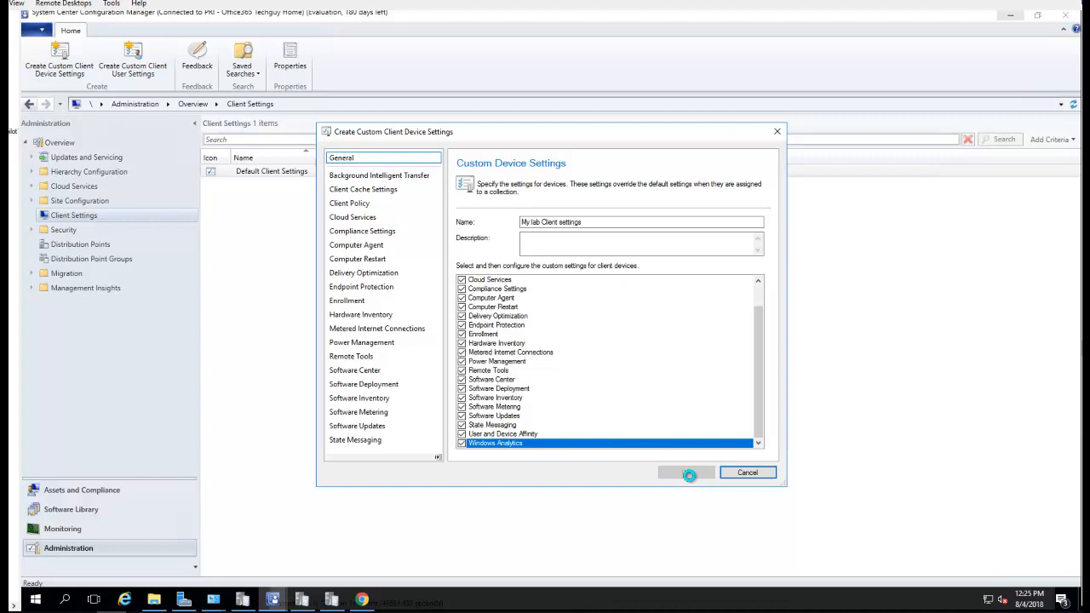
{"action": "left_click", "coordinate": [688, 474]}
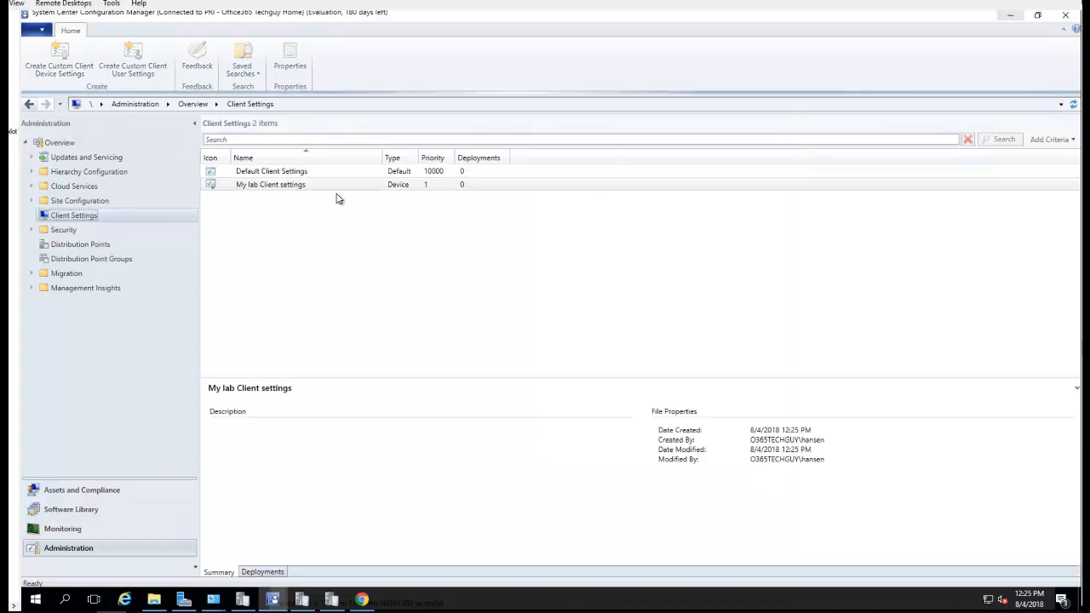
{"action": "right_click", "coordinate": [270, 184]}
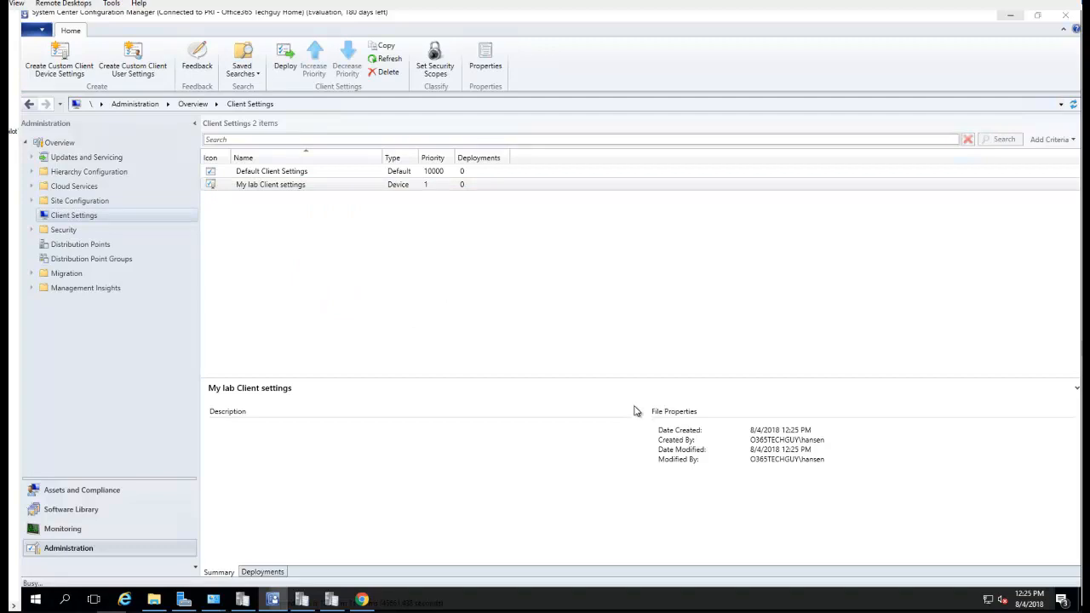
{"action": "mouse_move", "coordinate": [571, 333]}
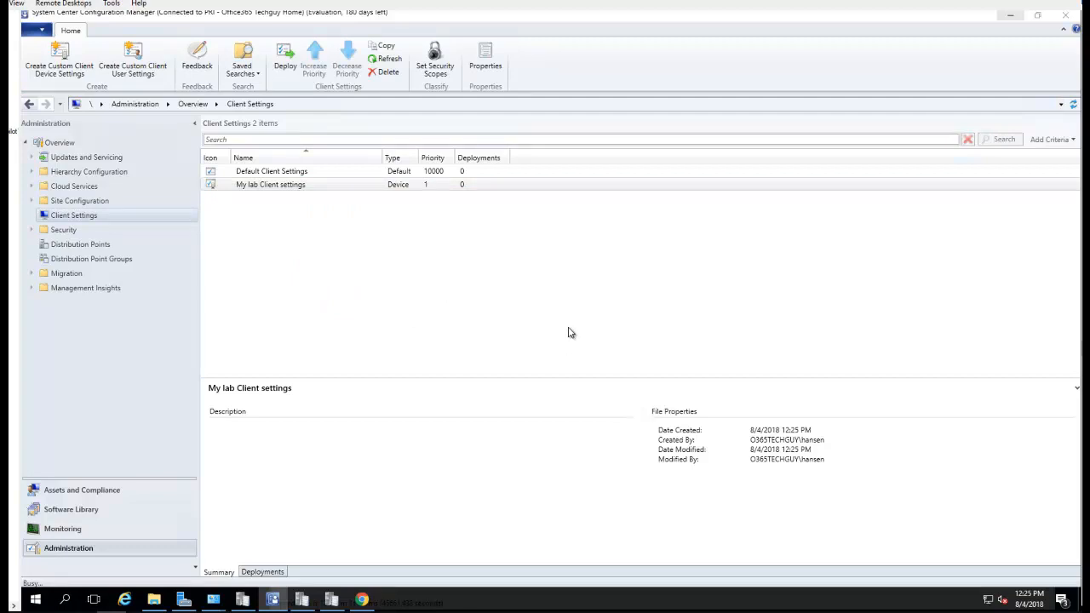
- Review Software Deployment, Software Inventory, Background Intelligent Transfer and Power Management pages, then cancel unchanged
{"action": "double_click", "coordinate": [269, 184]}
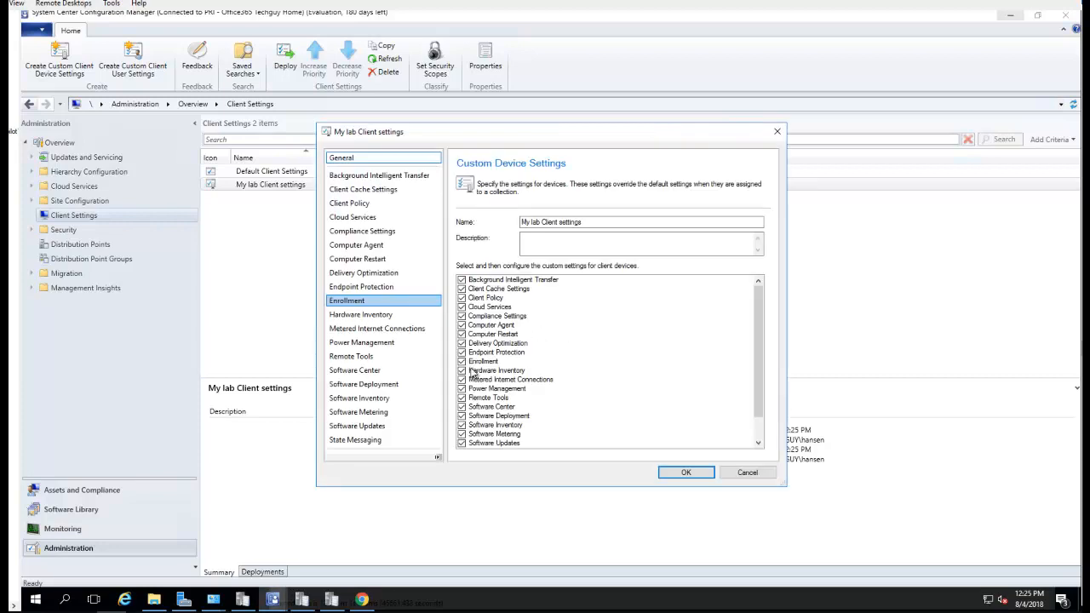
{"action": "mouse_move", "coordinate": [535, 426]}
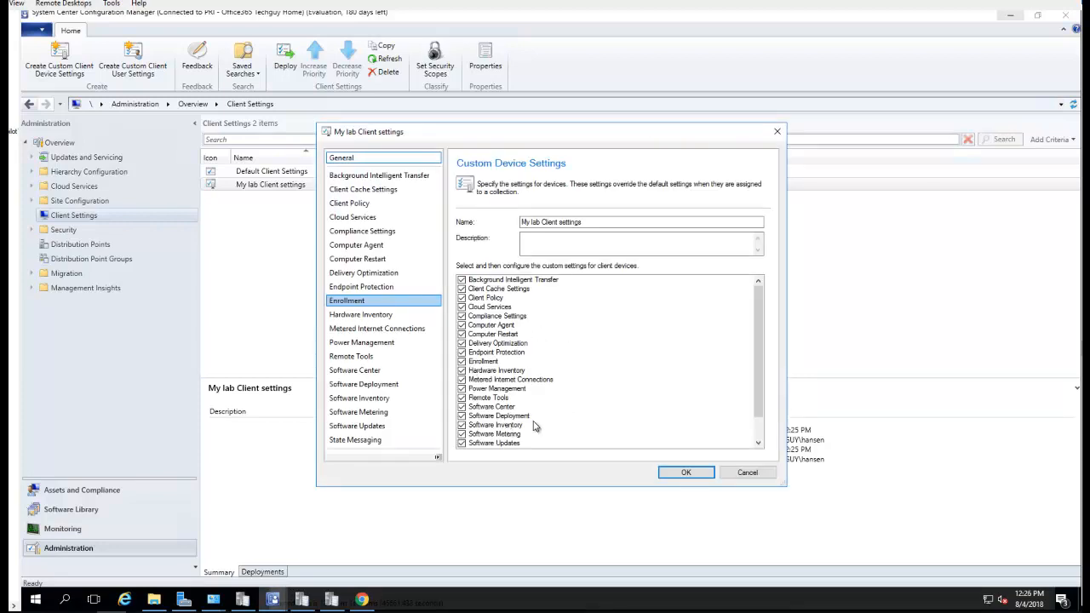
{"action": "scroll", "scroll_direction": "down", "scroll_amount": 3}
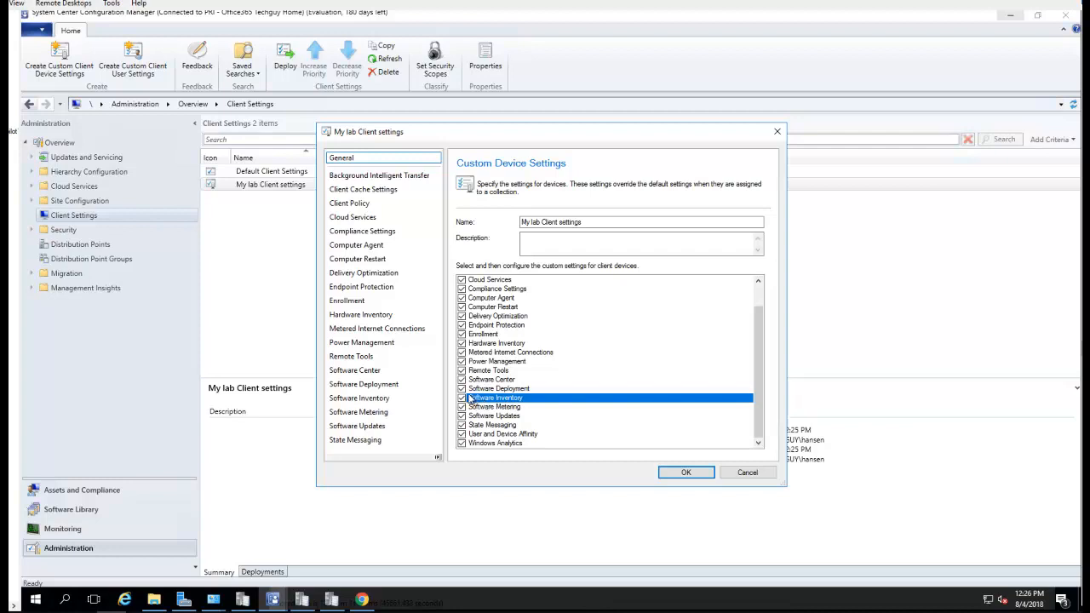
{"action": "left_click", "coordinate": [362, 385]}
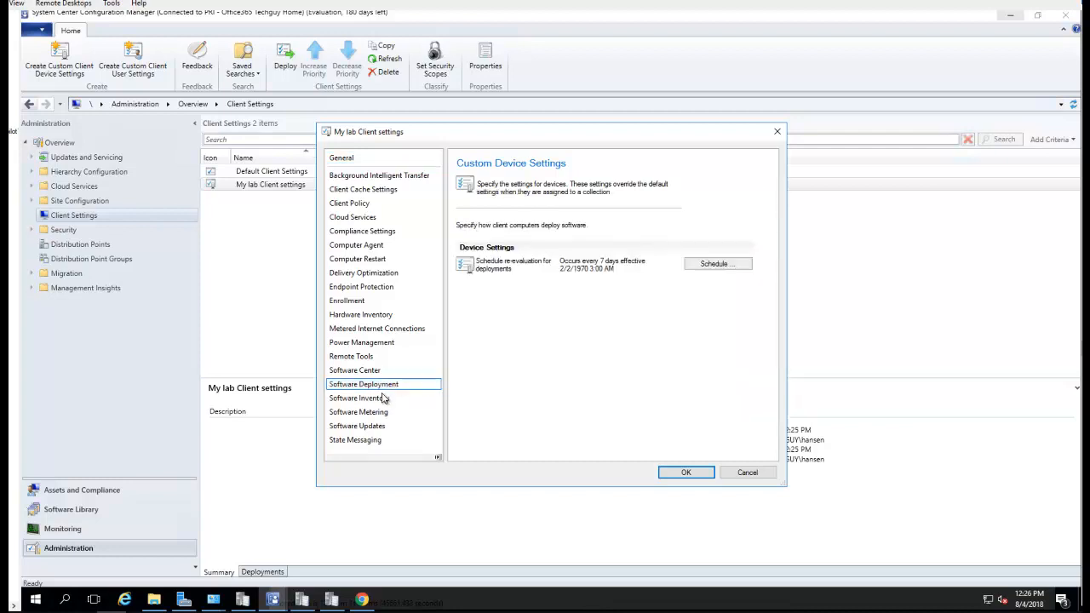
{"action": "left_click", "coordinate": [358, 398]}
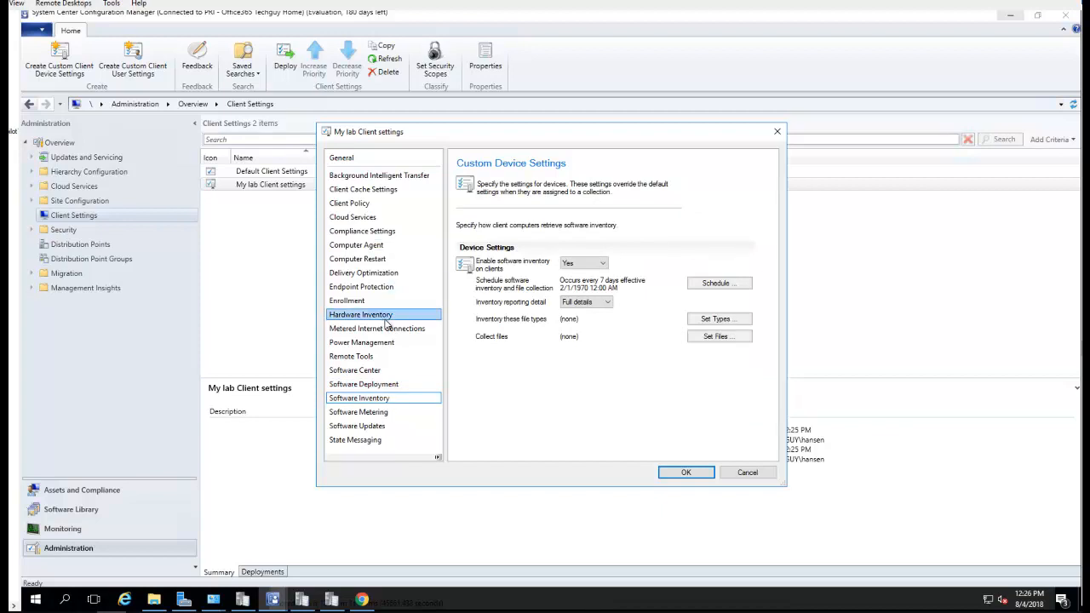
{"action": "left_click", "coordinate": [378, 176]}
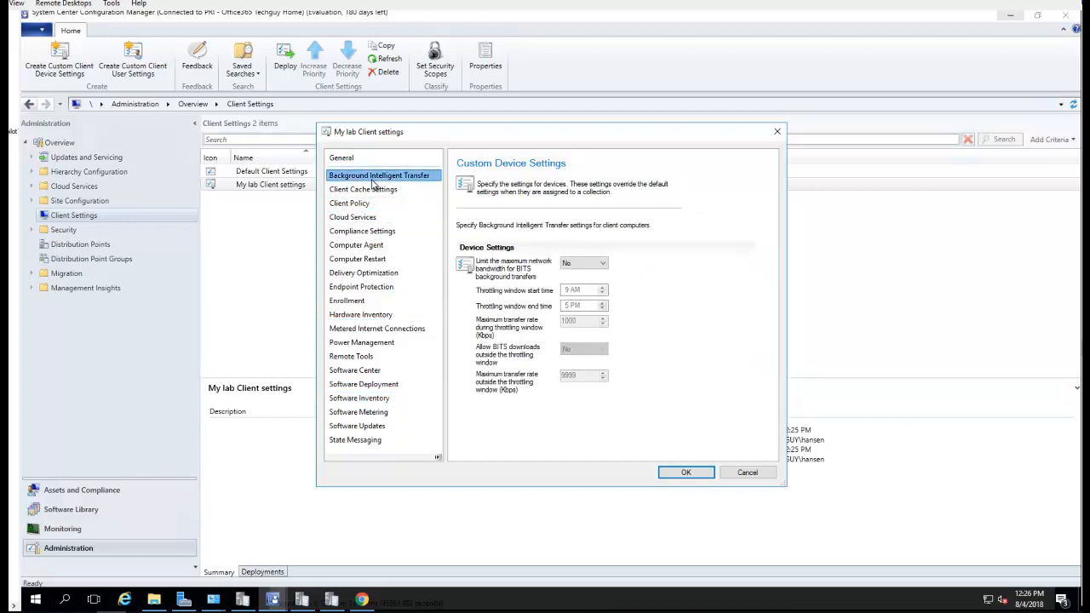
{"action": "left_click", "coordinate": [361, 341]}
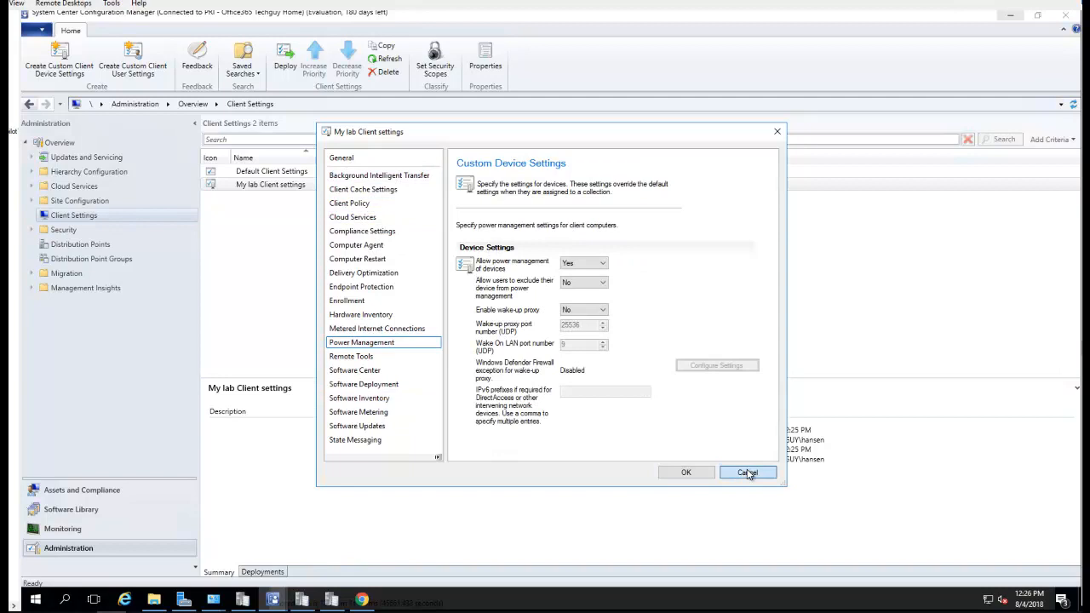
{"action": "left_click", "coordinate": [746, 474]}
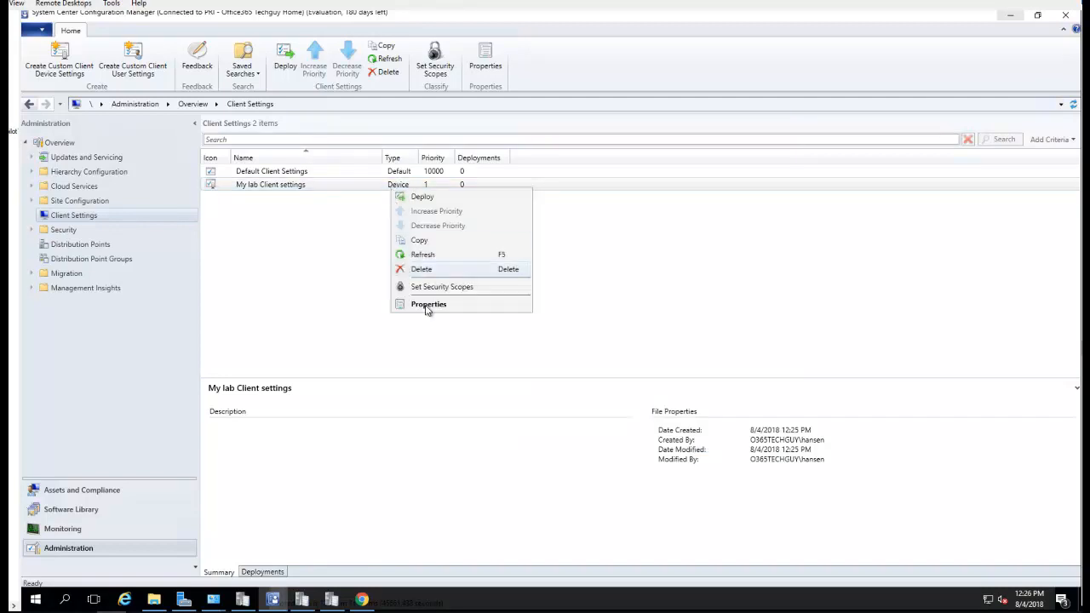
- Reopen My lab Client settings and browse Enrollment, Background Intelligent Transfer and Software Inventory pages
{"action": "left_click", "coordinate": [429, 303]}
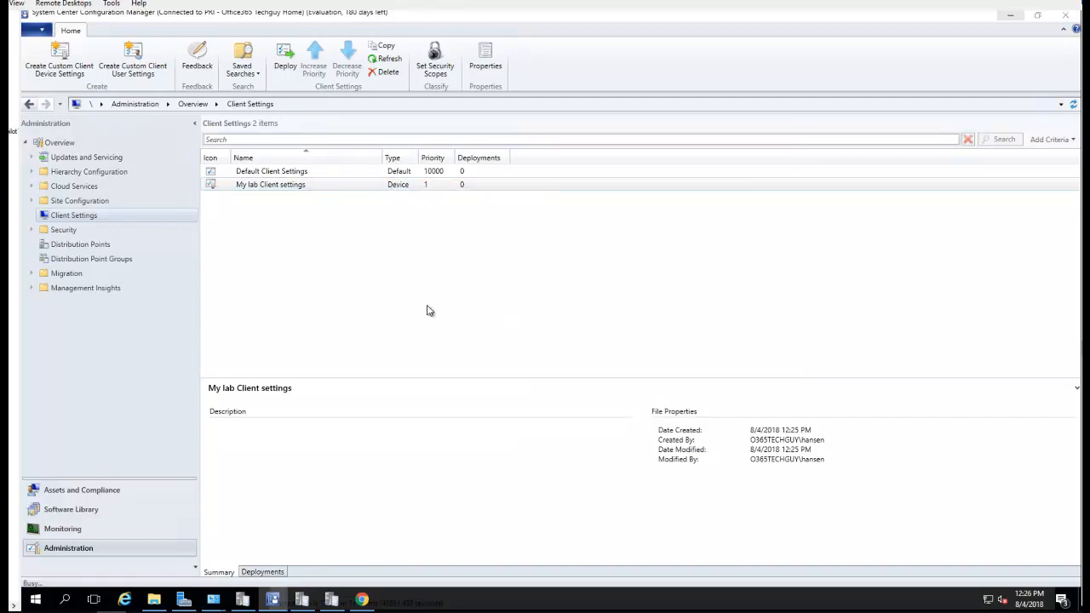
{"action": "mouse_move", "coordinate": [453, 252]}
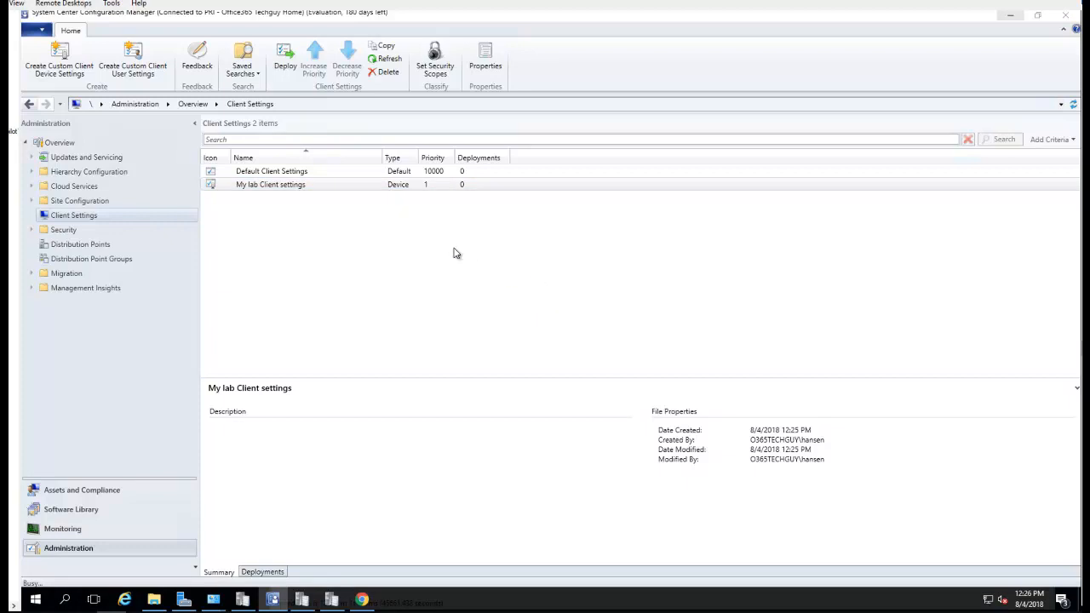
{"action": "double_click", "coordinate": [269, 184]}
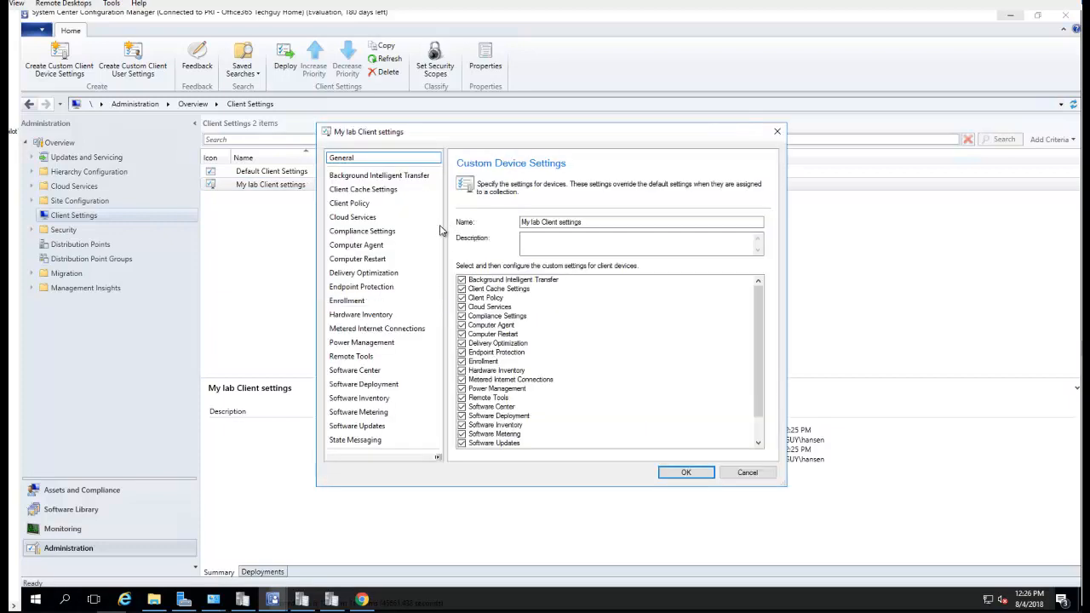
{"action": "left_click", "coordinate": [347, 300]}
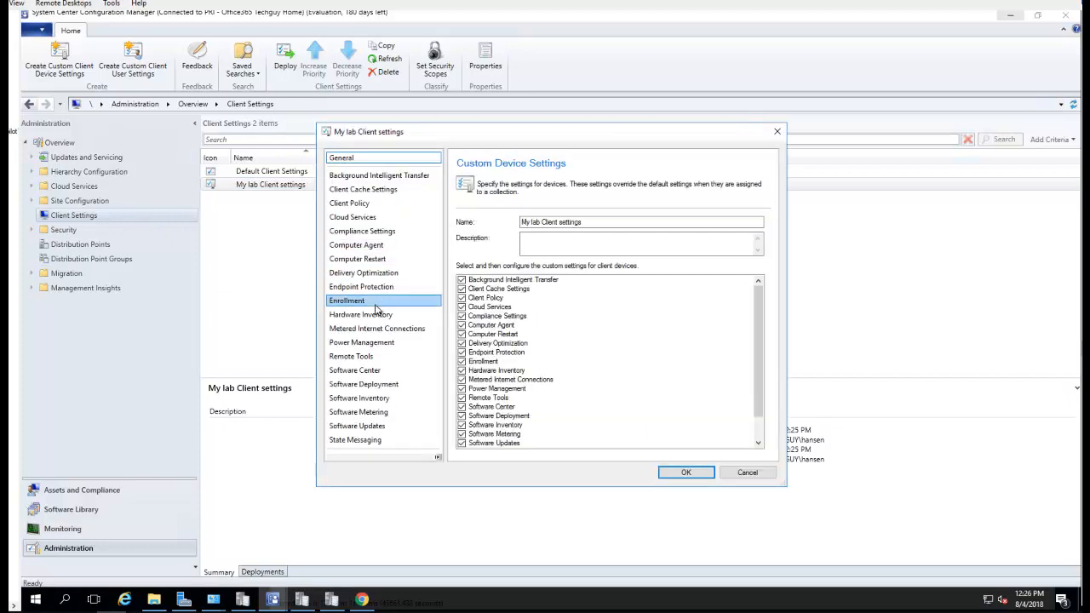
{"action": "left_click", "coordinate": [378, 174]}
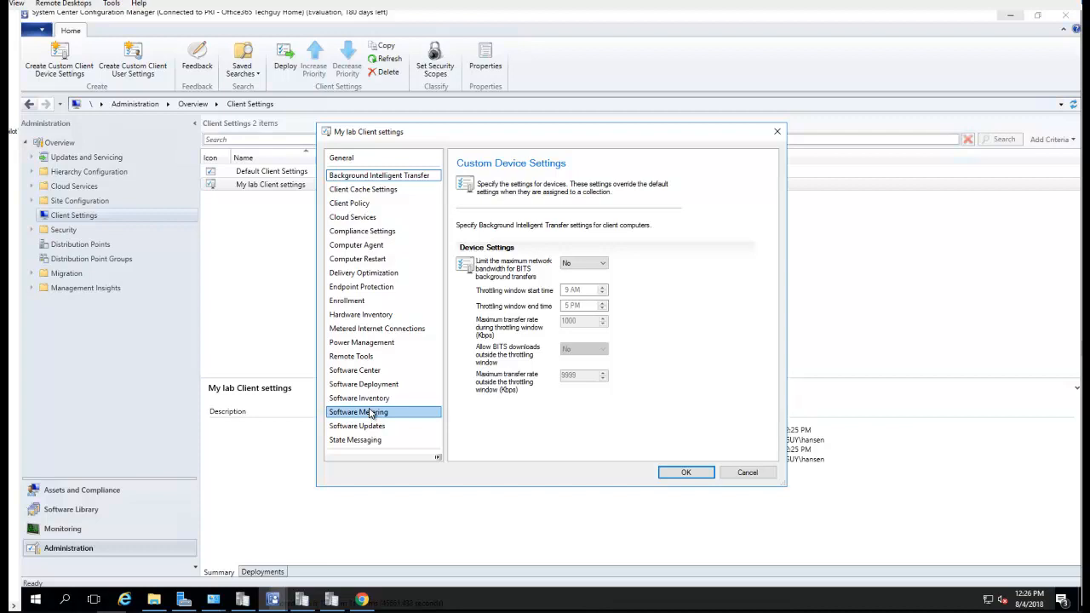
{"action": "left_click", "coordinate": [358, 399]}
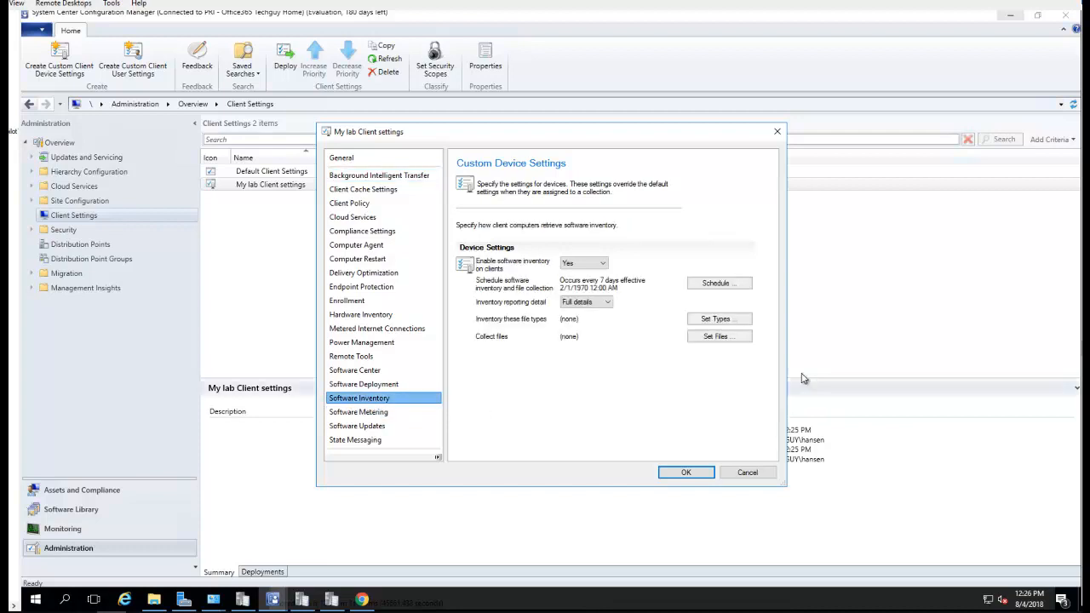
{"action": "mouse_move", "coordinate": [526, 331]}
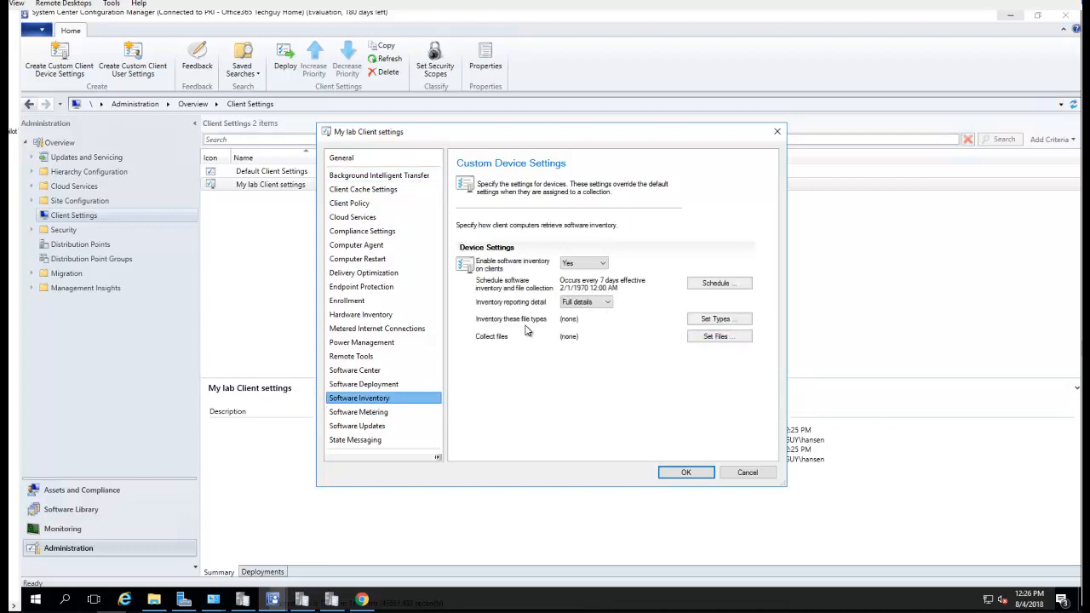
- Add *.exe as an inventoried file type searched on all client hard disks
{"action": "left_click", "coordinate": [719, 318]}
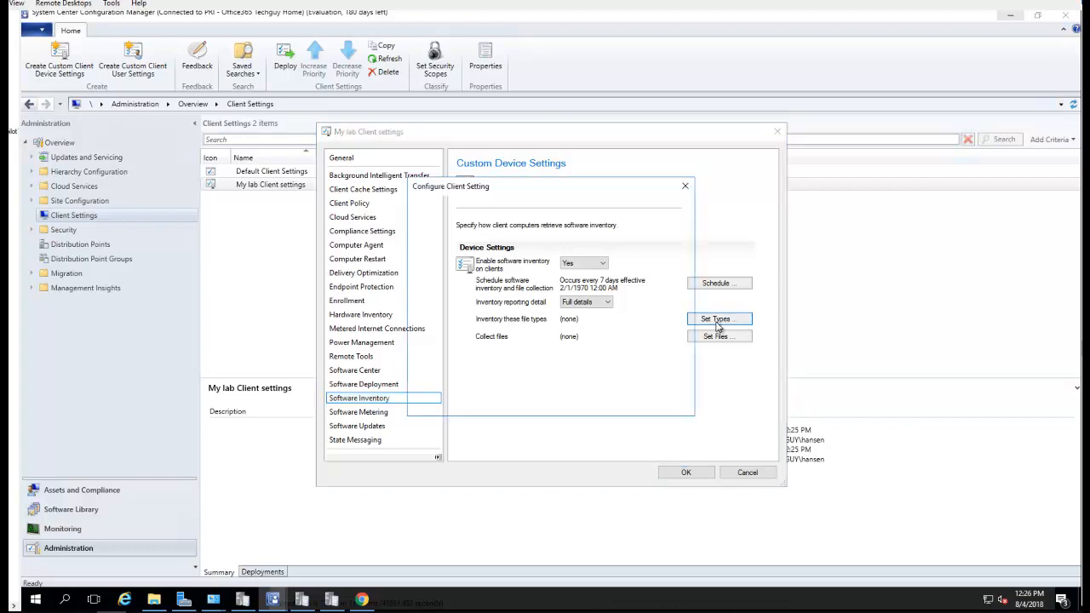
{"action": "left_click", "coordinate": [719, 336]}
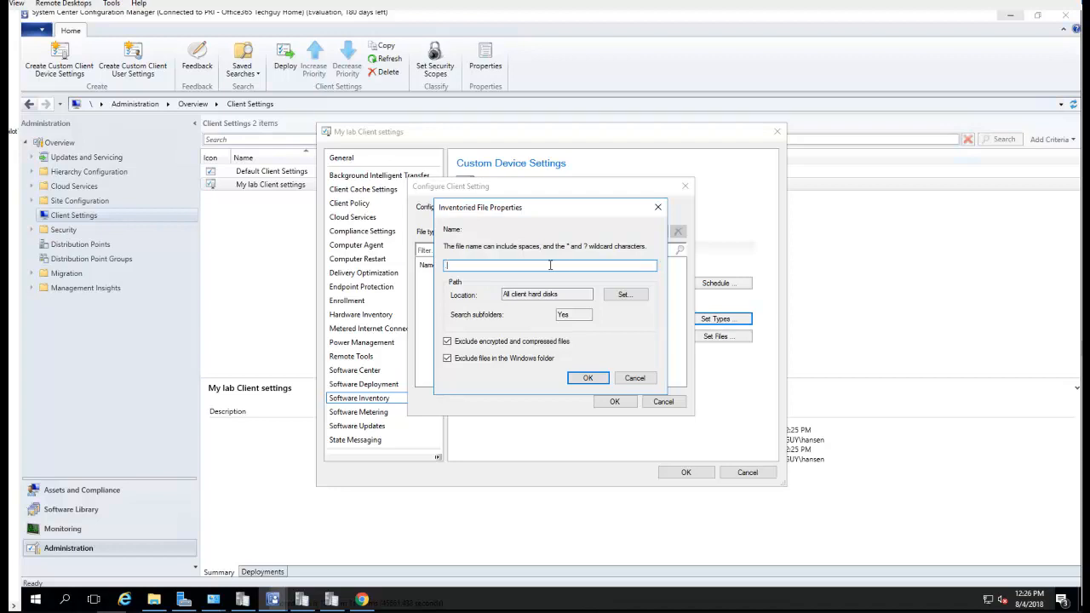
{"action": "type", "text": "1"}
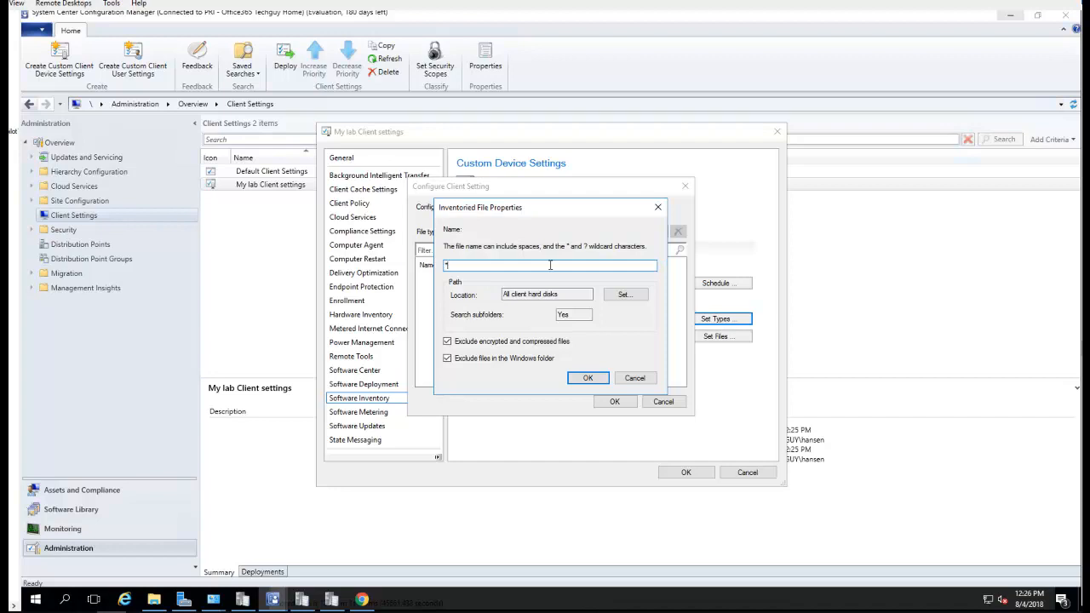
{"action": "type", "text": "*.exe"}
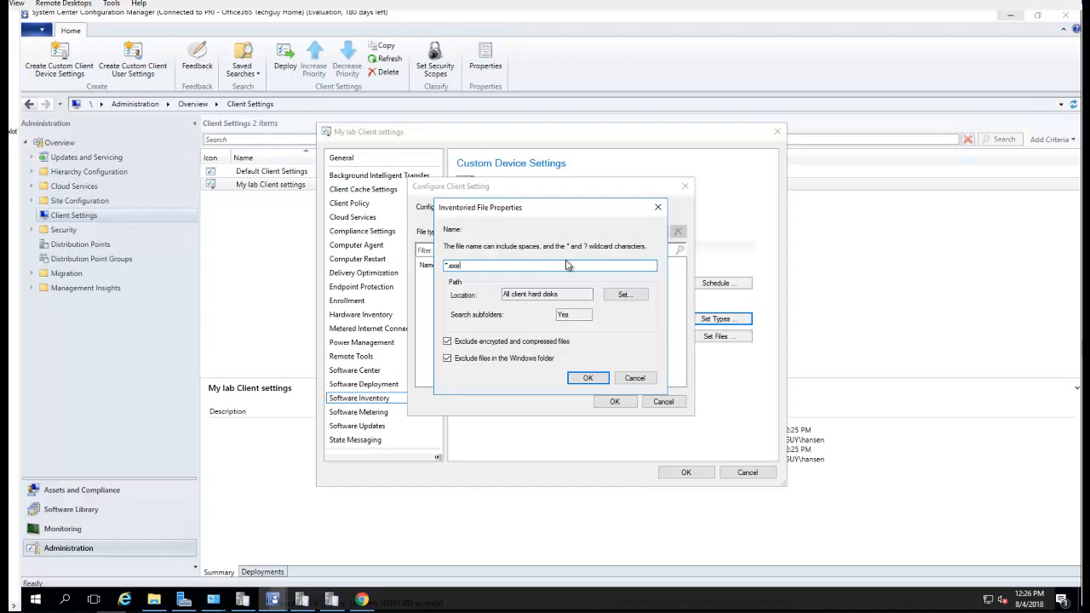
{"action": "left_click", "coordinate": [625, 293]}
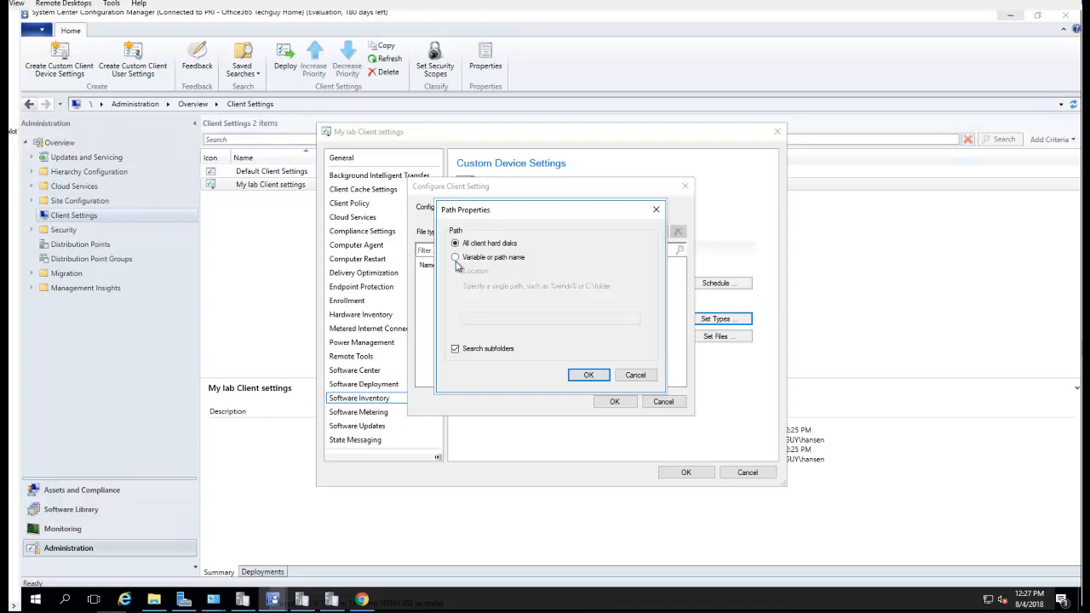
{"action": "left_click", "coordinate": [457, 242]}
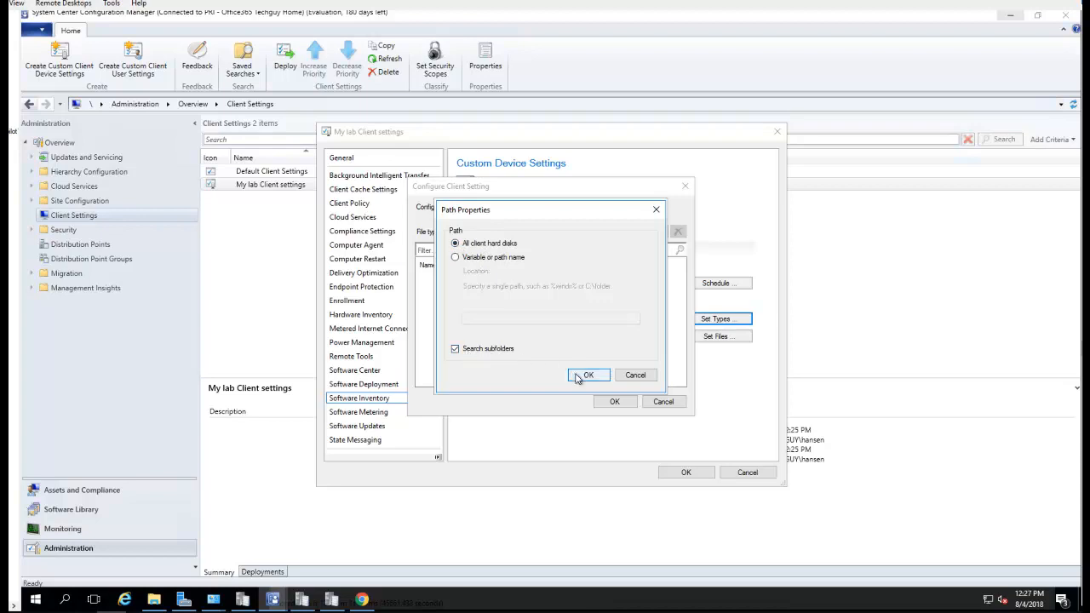
{"action": "left_click", "coordinate": [588, 374]}
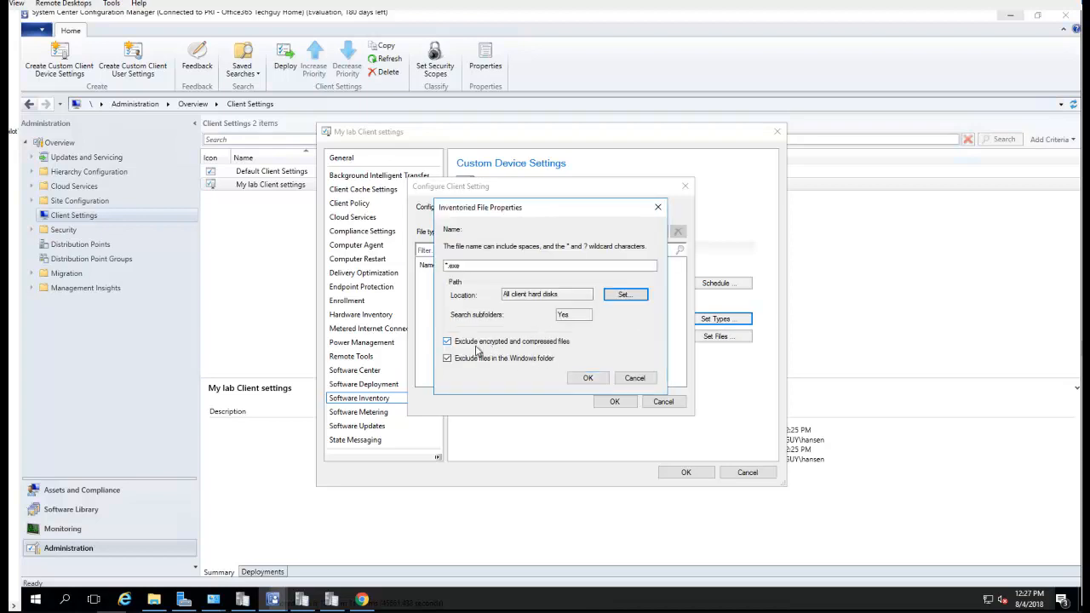
{"action": "mouse_move", "coordinate": [562, 351]}
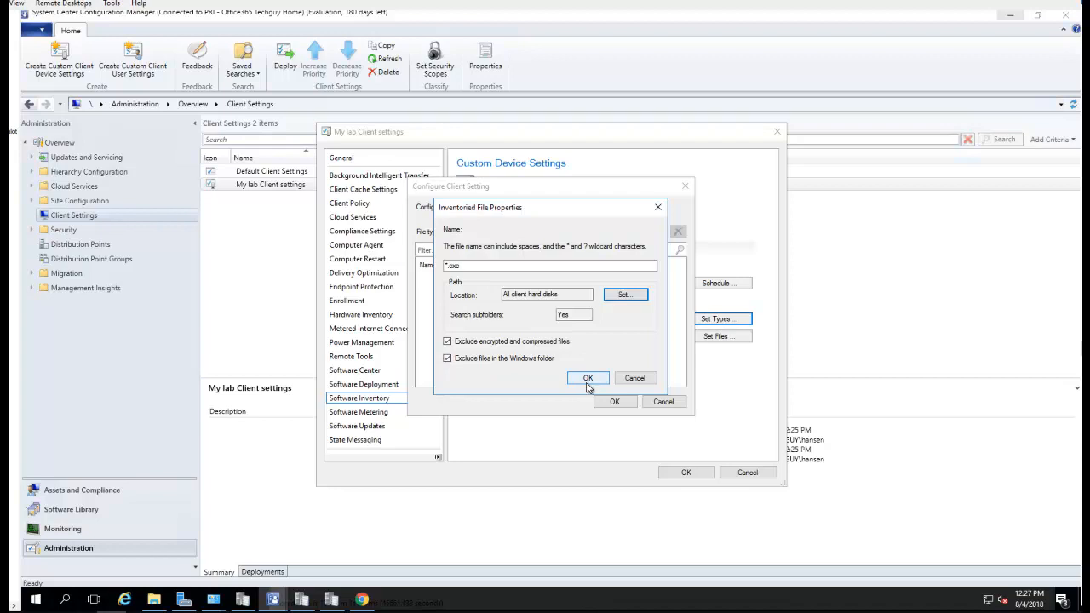
- Confirm the *.exe entry and accept the inventoried file types list
{"action": "left_click", "coordinate": [588, 378]}
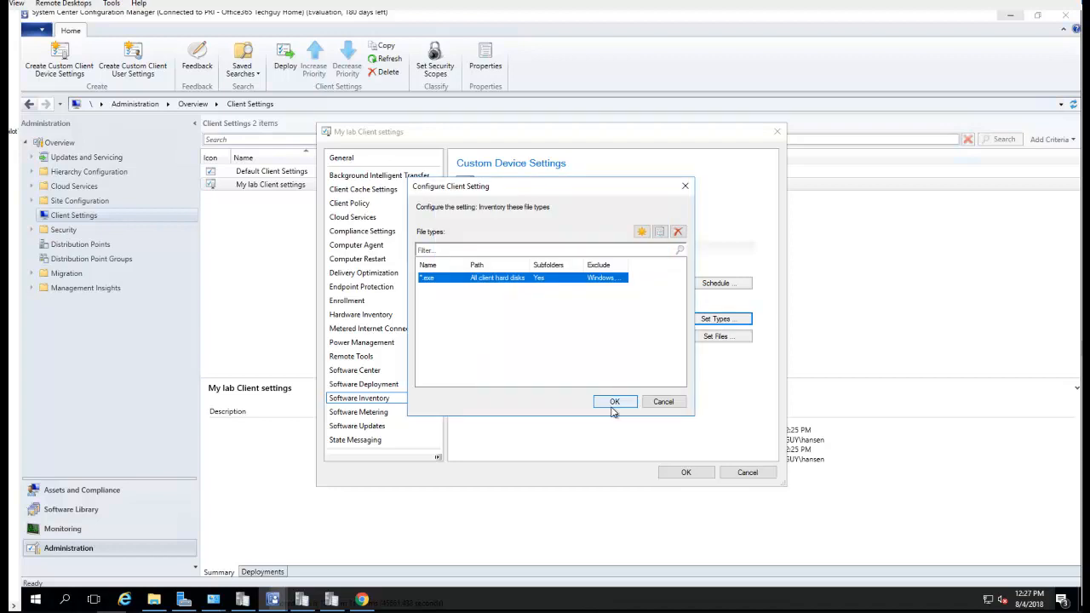
{"action": "left_click", "coordinate": [614, 402]}
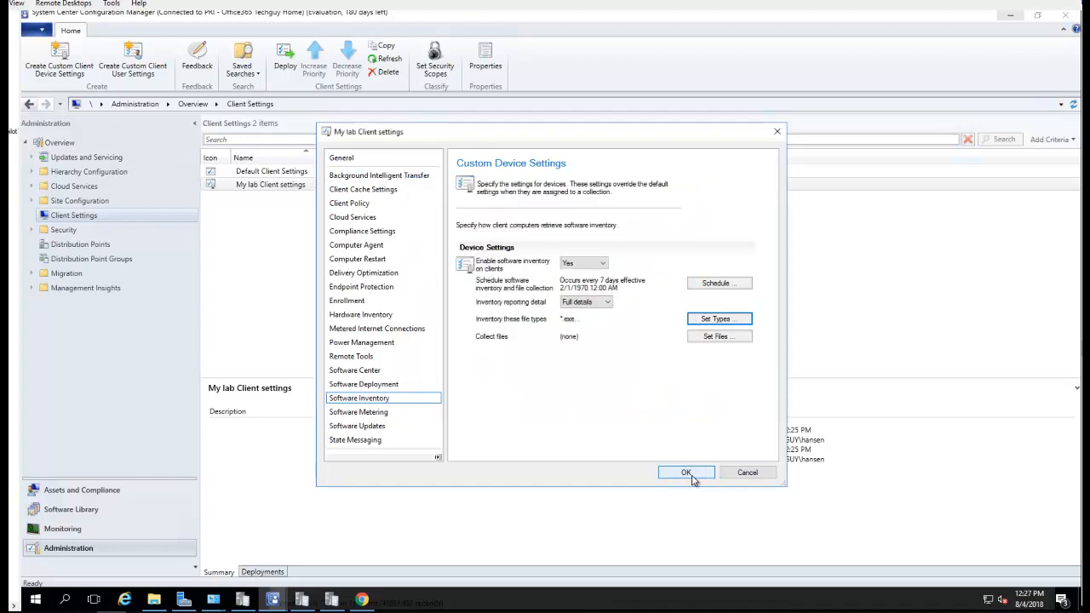
- Save My lab Client settings and select its entry in the Client Settings list
{"action": "left_click", "coordinate": [685, 473]}
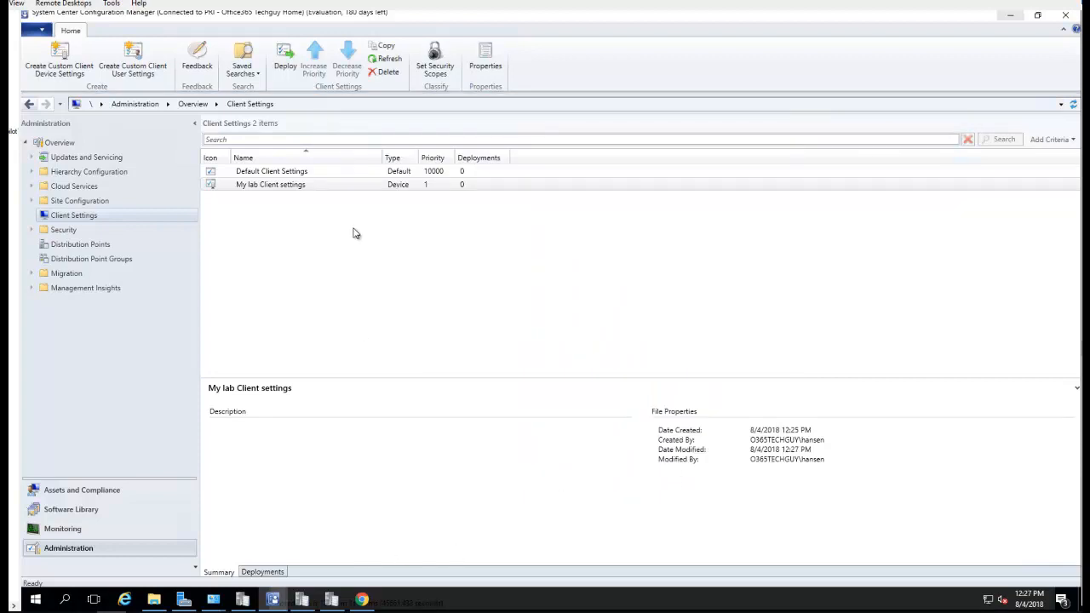
{"action": "left_click", "coordinate": [269, 184]}
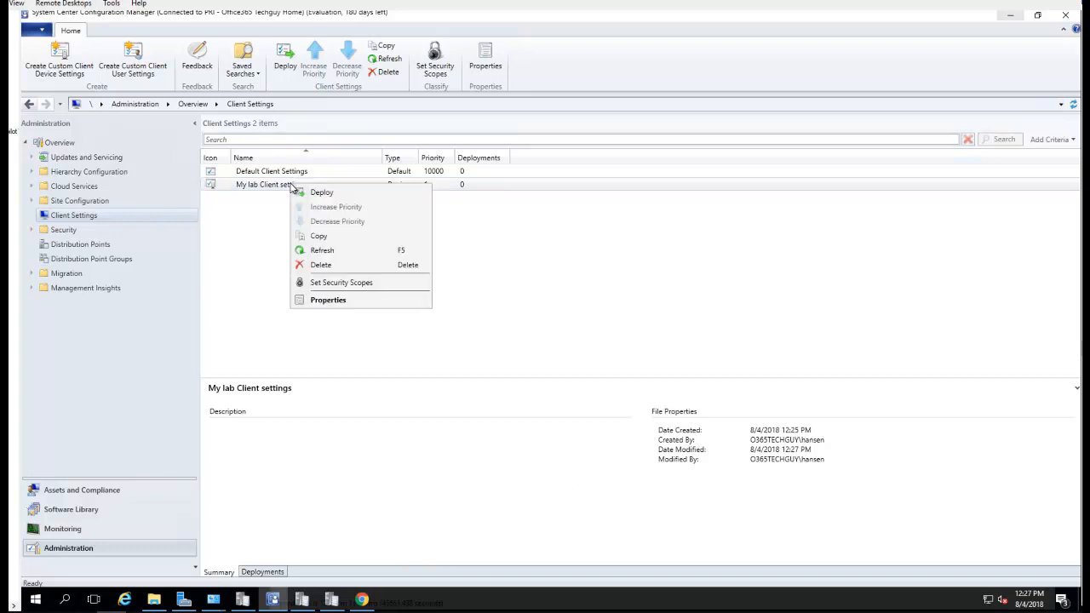
- Deploy My lab Client settings to the All Desktop and Server Clients collection
{"action": "left_click", "coordinate": [336, 207]}
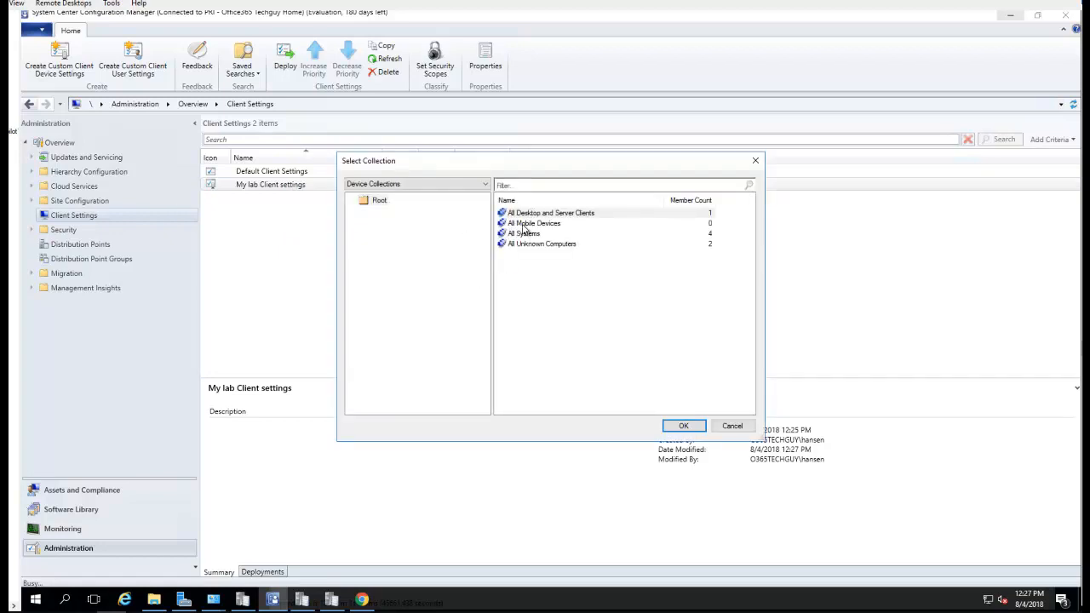
{"action": "left_click", "coordinate": [552, 211]}
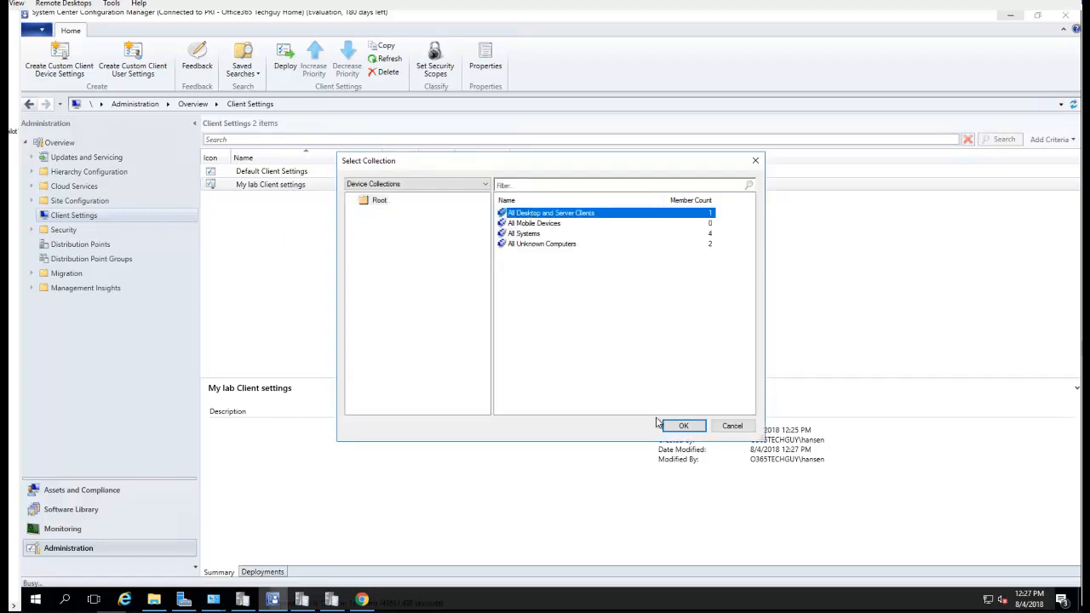
{"action": "left_click", "coordinate": [683, 426]}
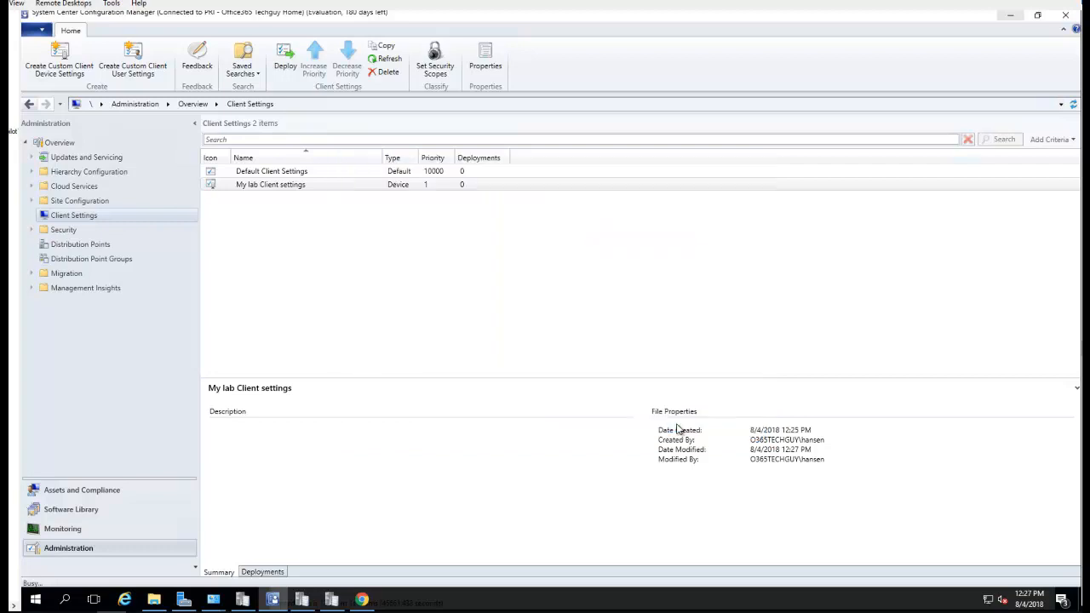